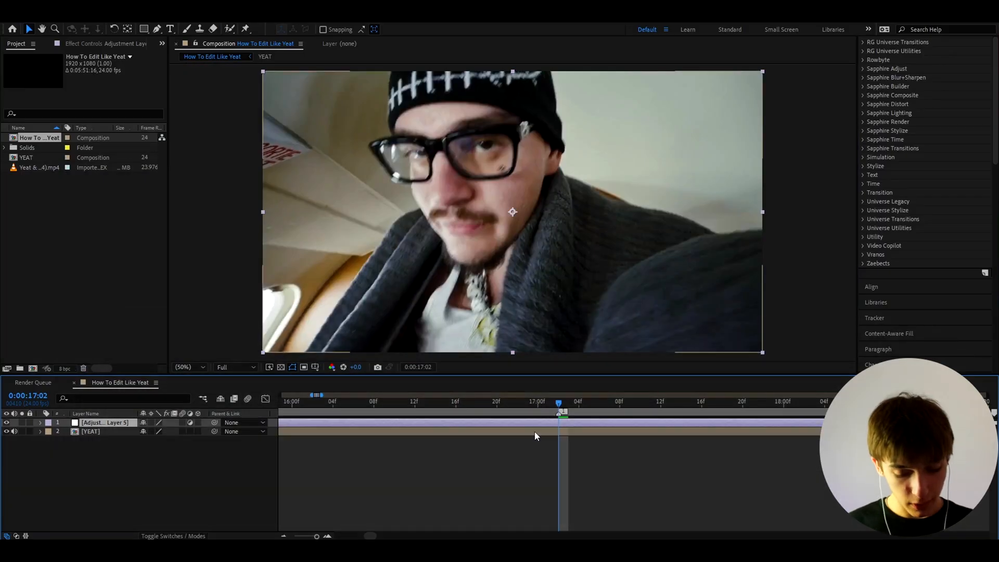
- Apply Hue/Saturation to the adjustment layer and lower master saturation to -41
text(hue)
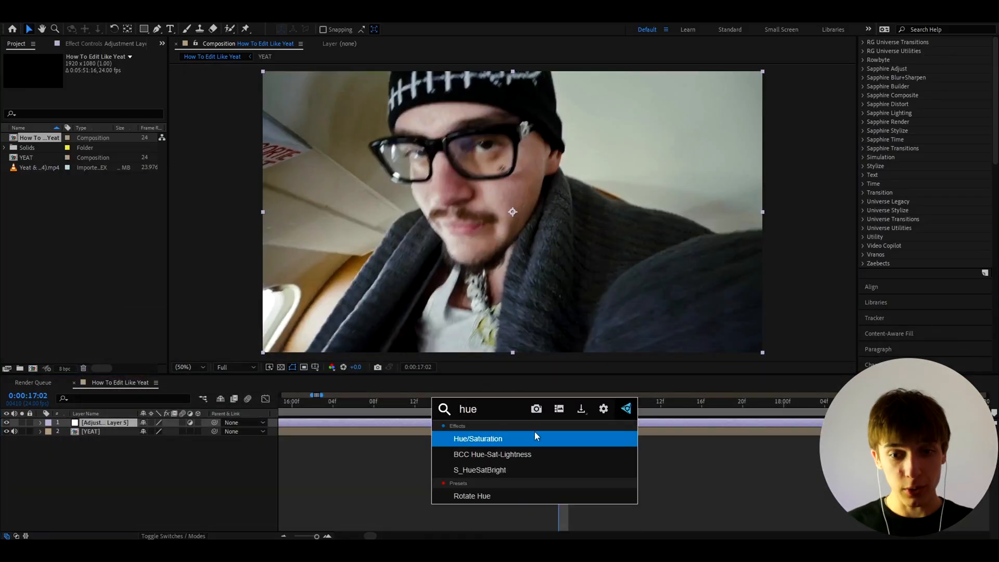
double_click(477, 438)
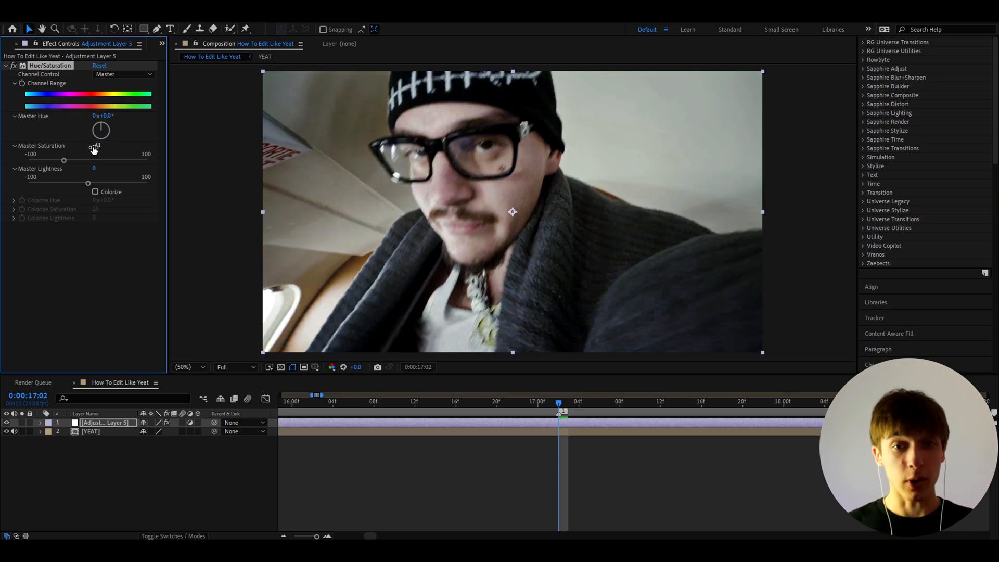
drag(95, 145, 63, 145)
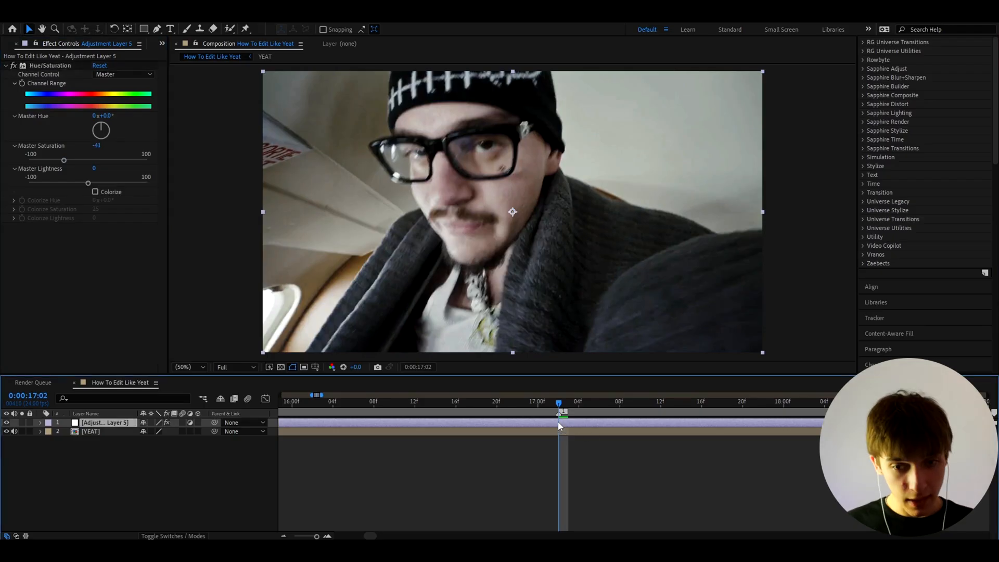
- Add Wave Warp with sawtooth waves, wave height 2 and wave width 54
text(wave wa)
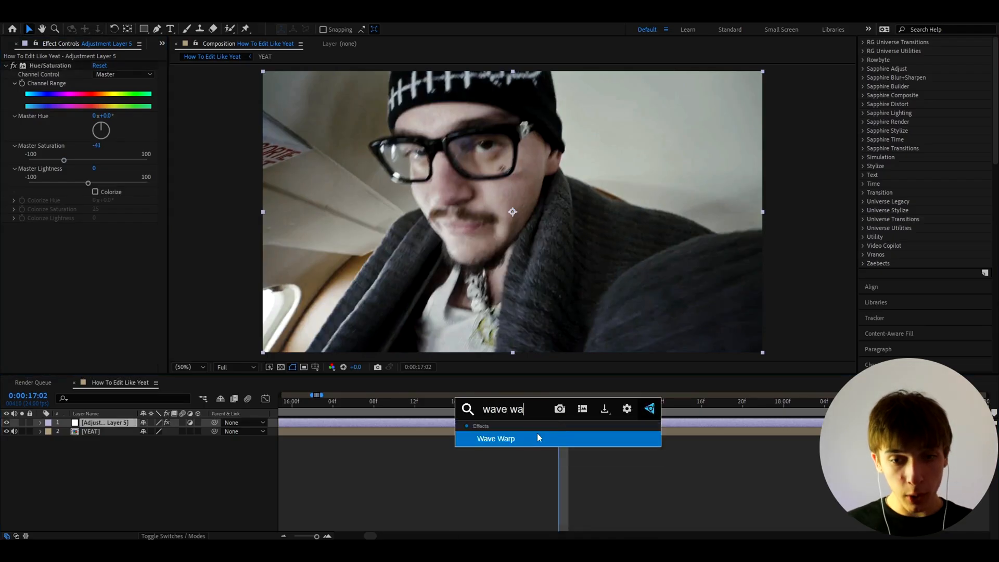
double_click(495, 438)
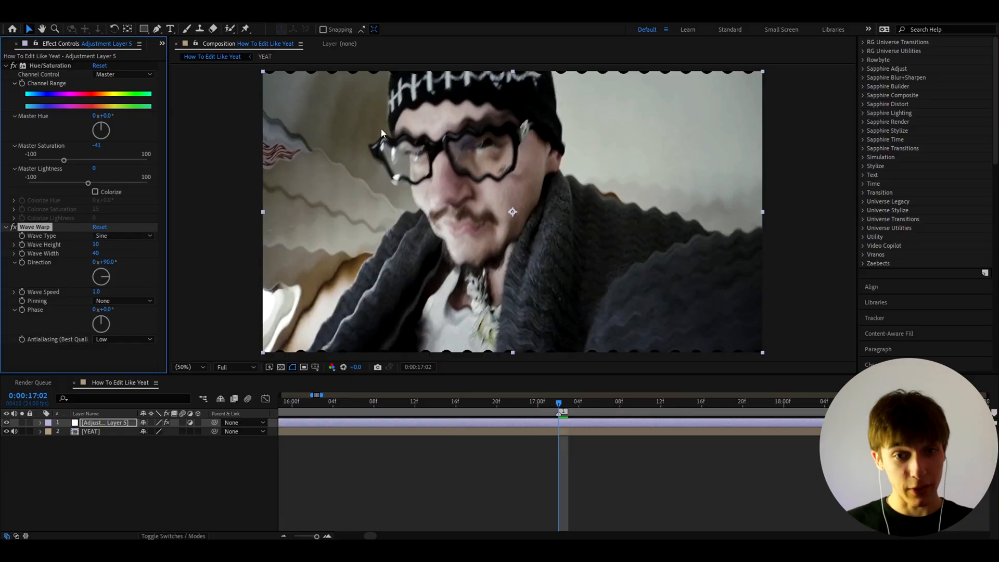
click(123, 235)
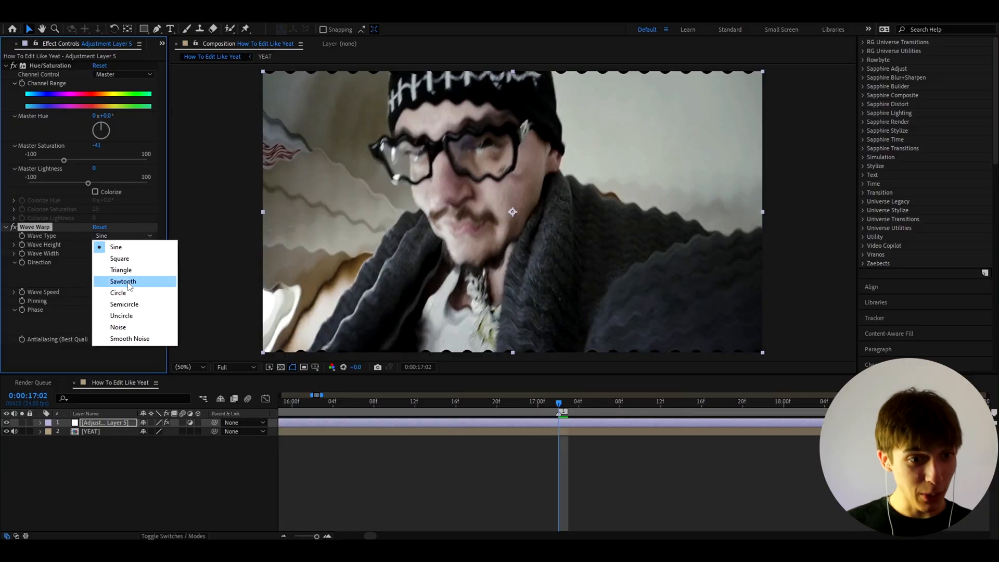
click(122, 281)
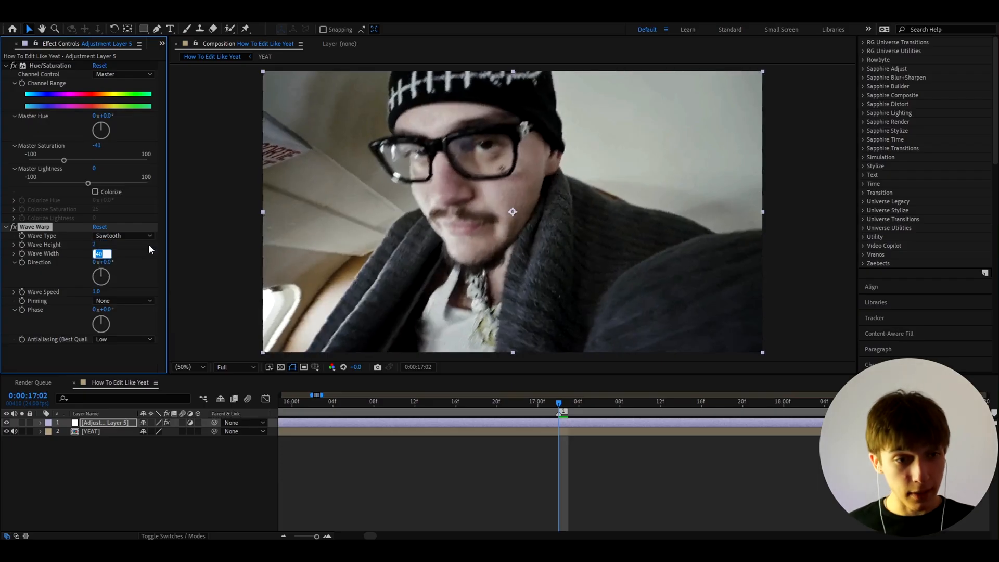
text(5)
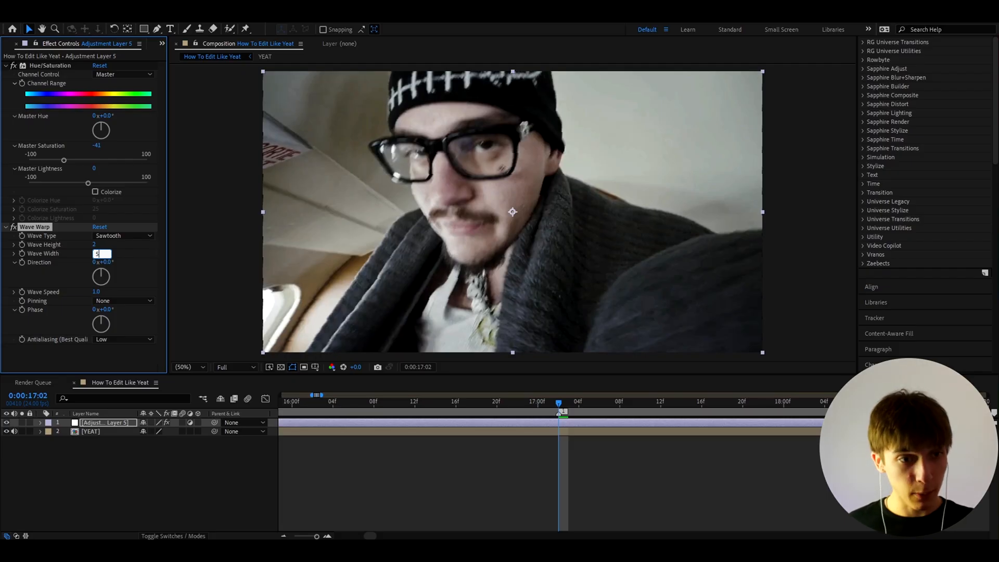
text(4)
text(s)
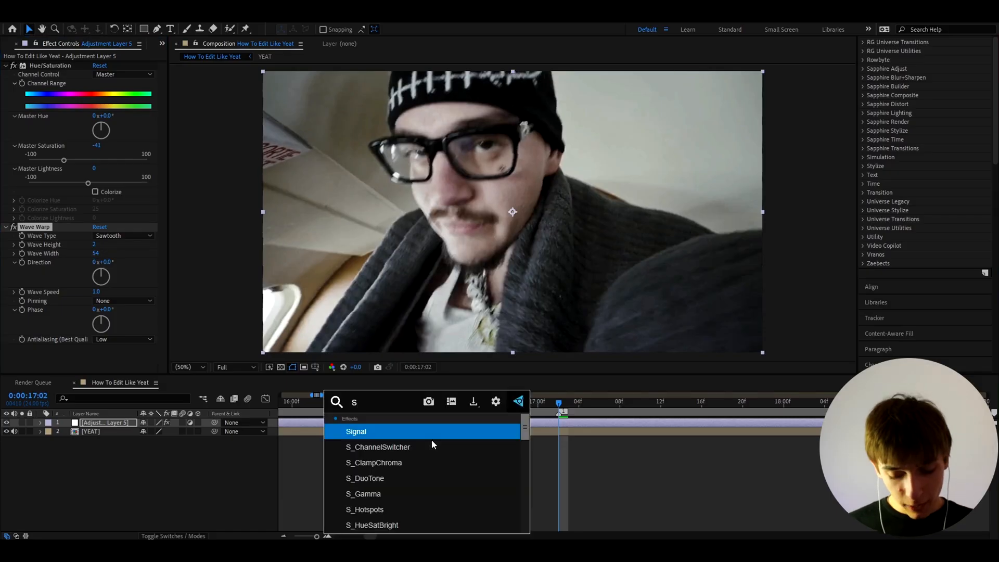
- Apply S_WarpWaves with amplitude 0.005 and frequency 152
text(_w)
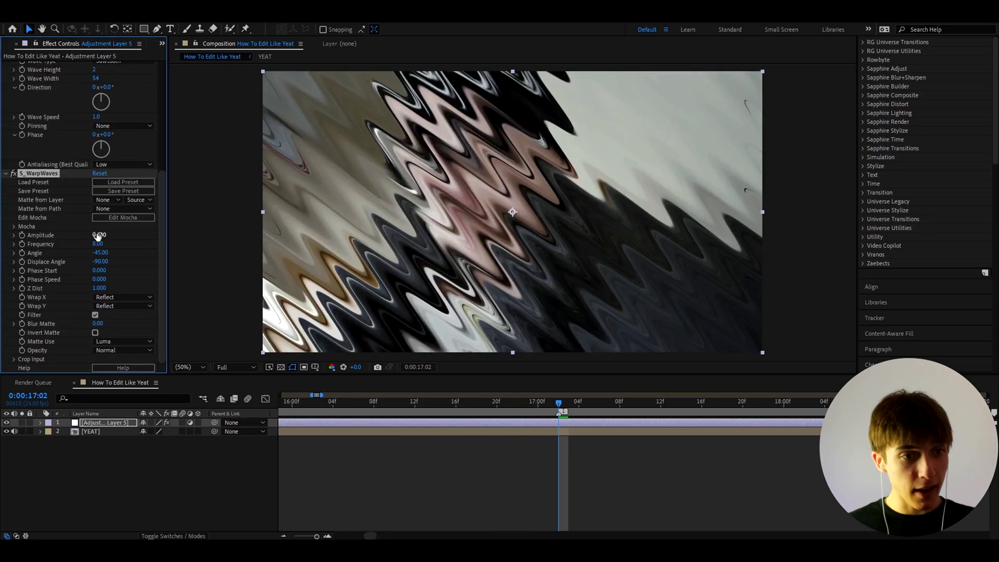
click(100, 235)
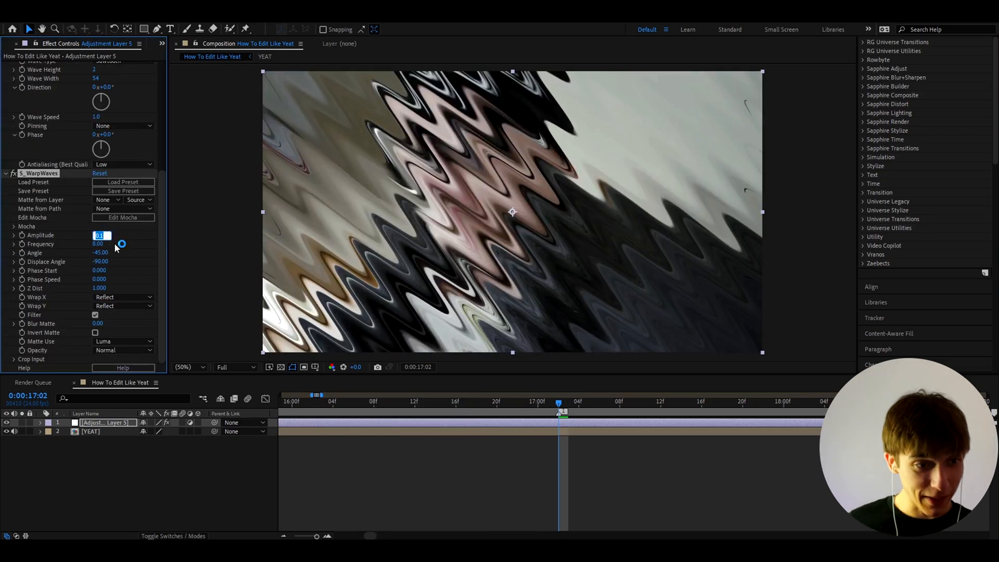
text(0)
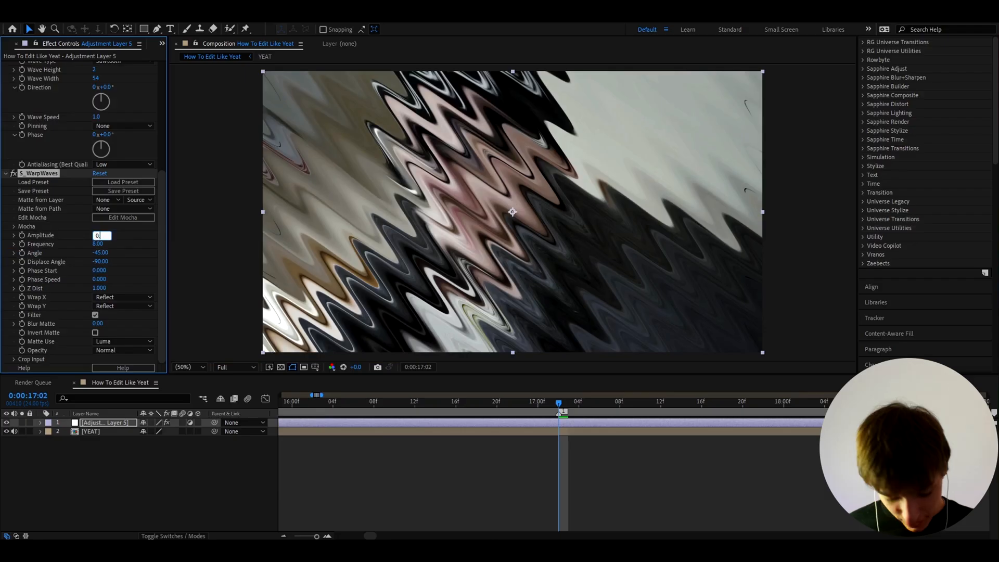
text(0.005)
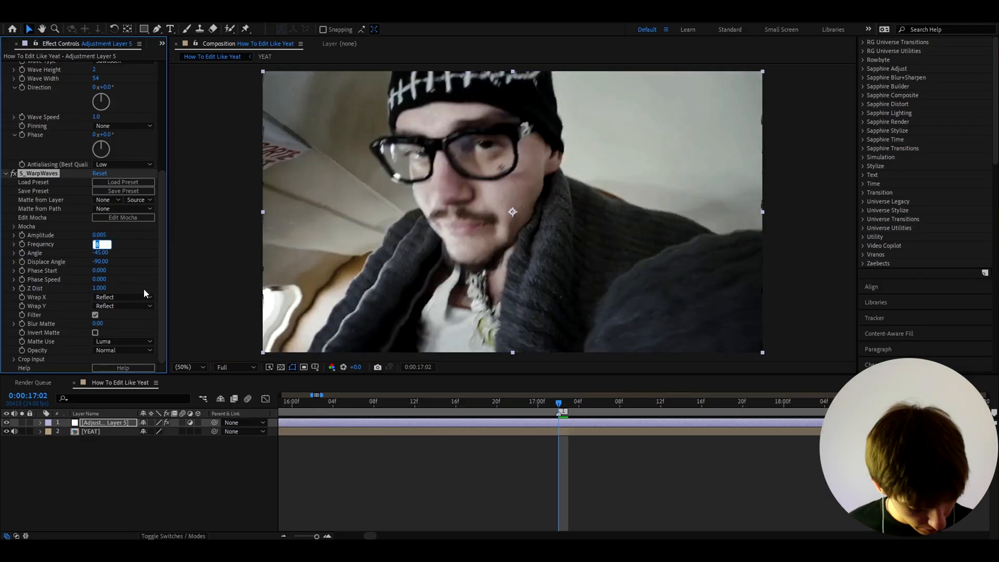
text(152)
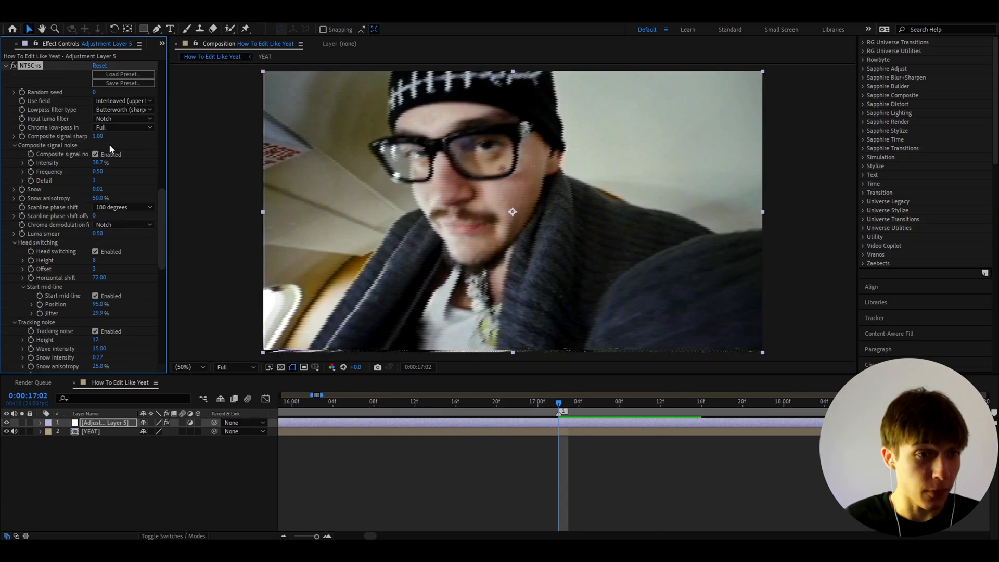
- Set NTSC composite signal sharpening to 1.50 and turn off head switching noise
click(97, 137)
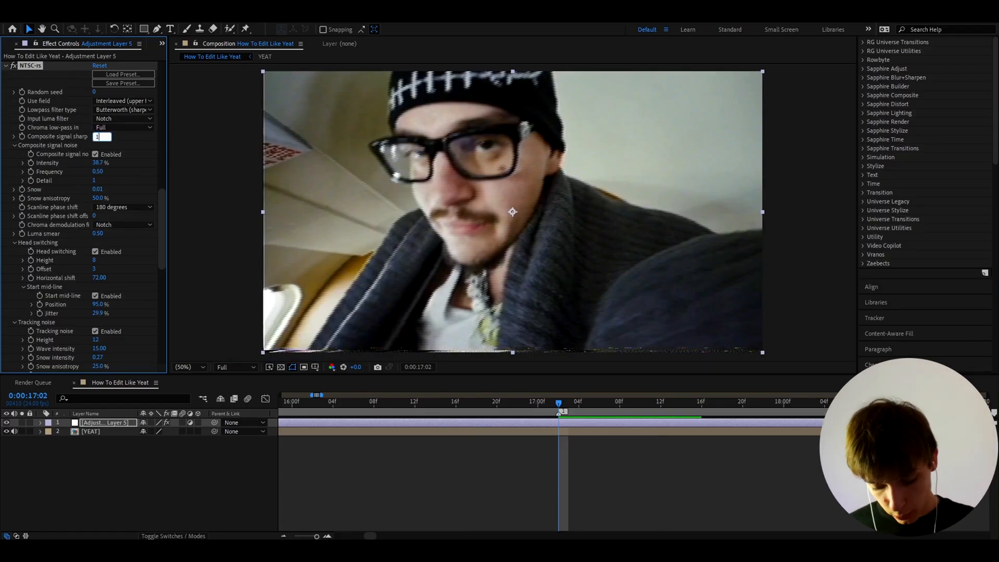
text(1.50)
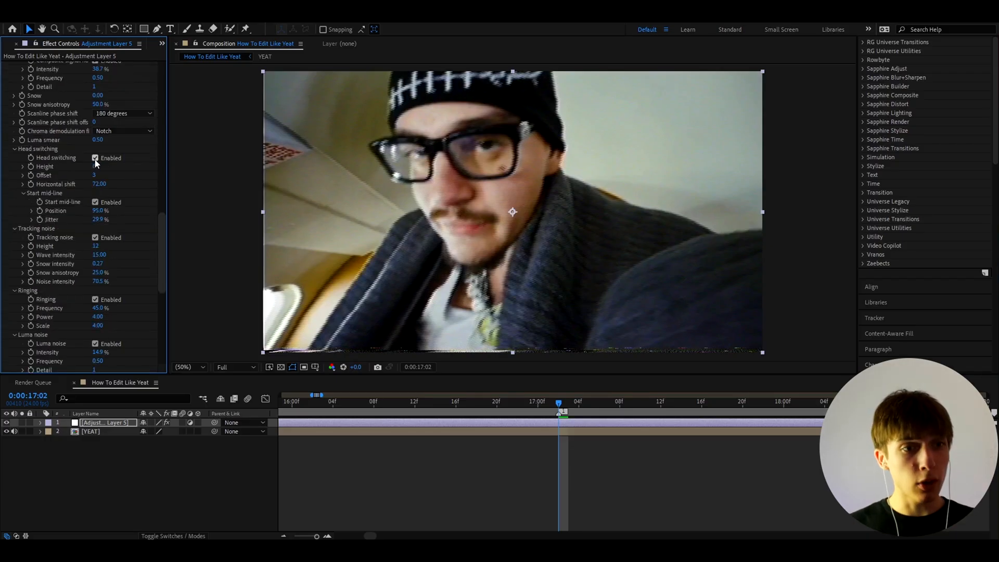
click(95, 238)
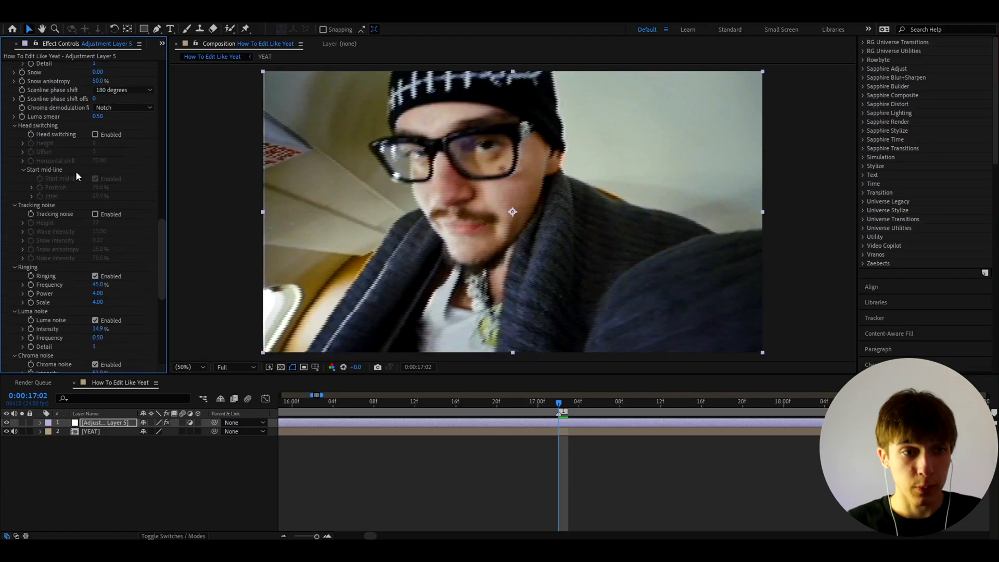
- Set NTSC horizontal scale to 1.25, toggle Scale with video size, and search for Fast Box Blur
scroll(down, 3)
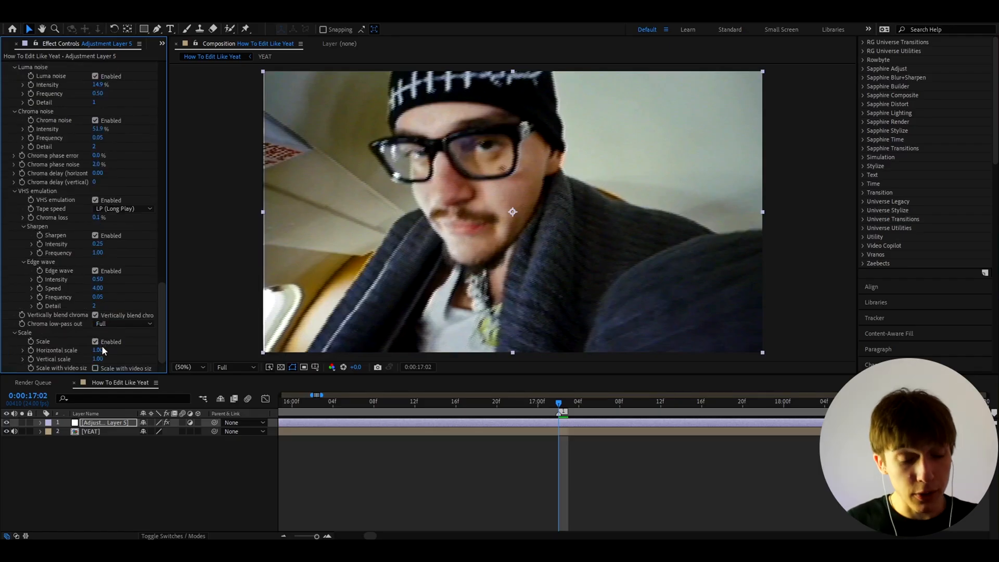
click(98, 350)
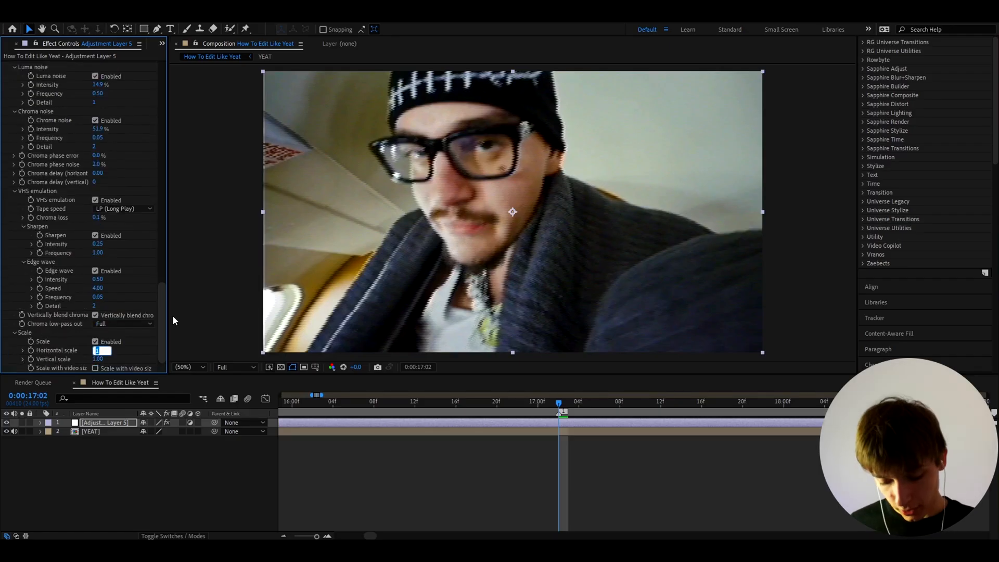
text(1.258)
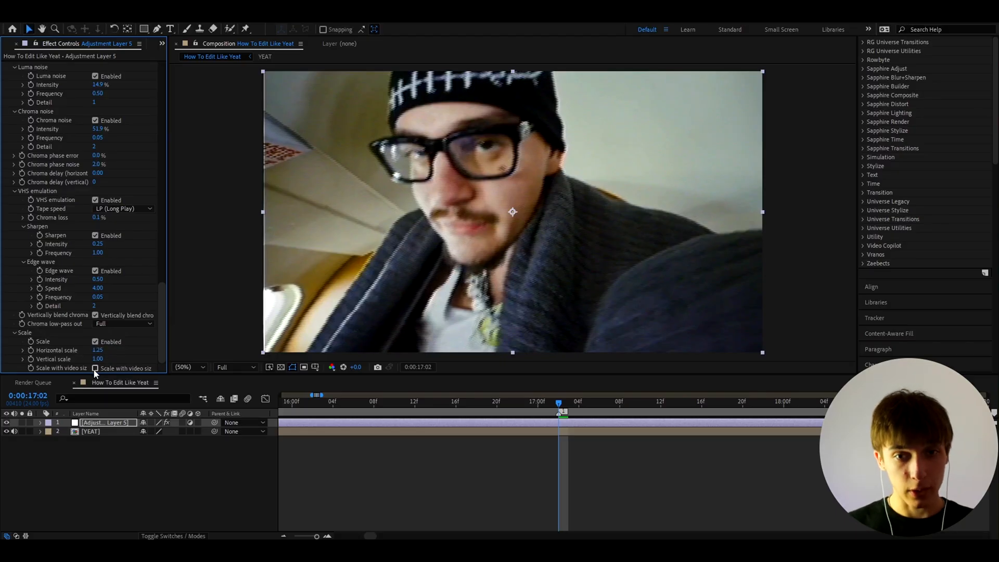
click(95, 368)
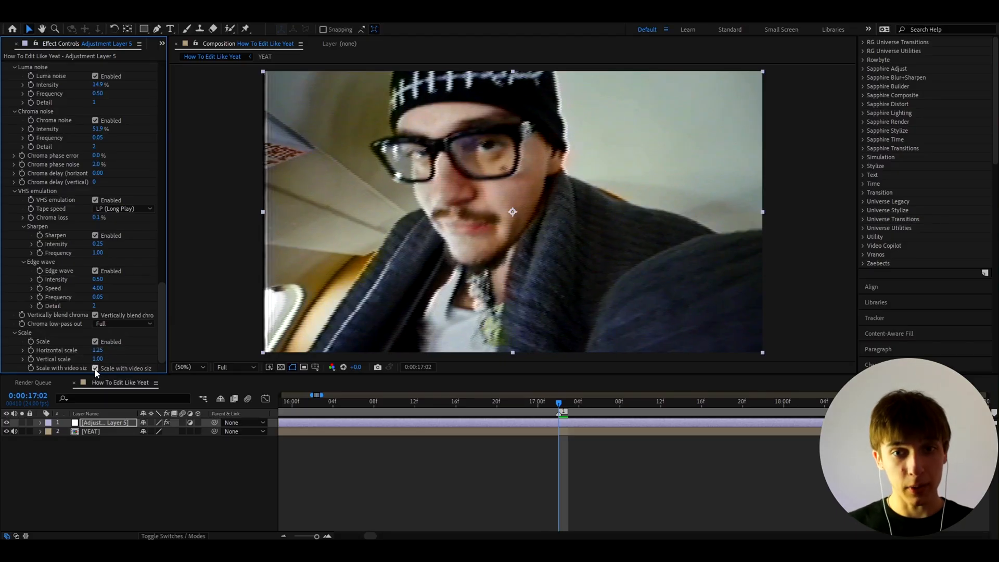
click(95, 368)
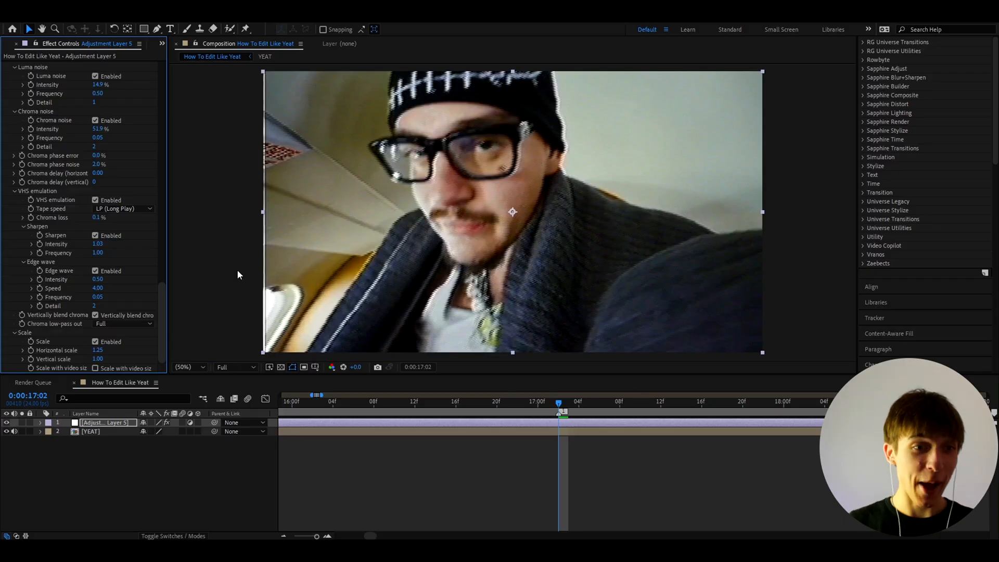
mouse_move(128, 263)
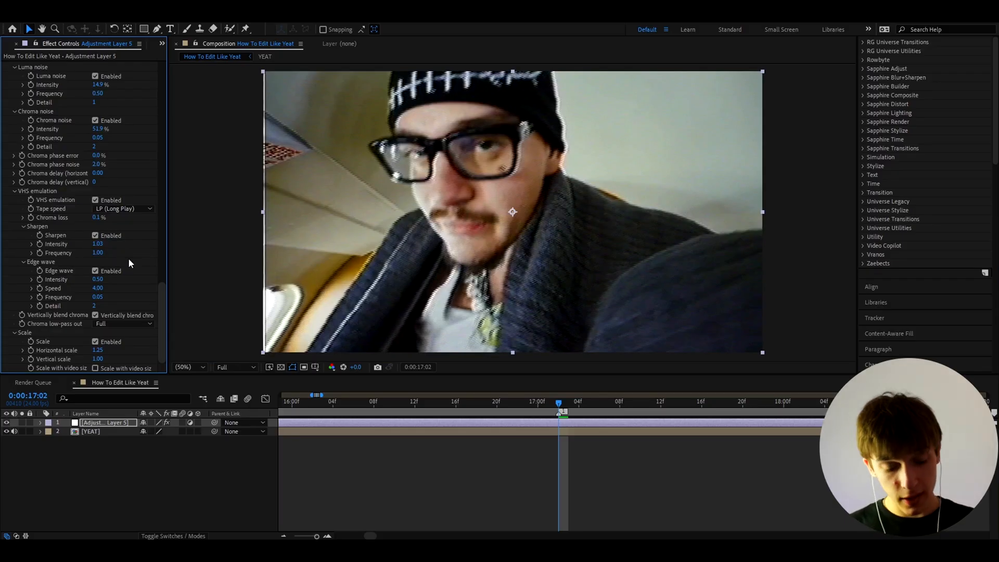
text(fast)
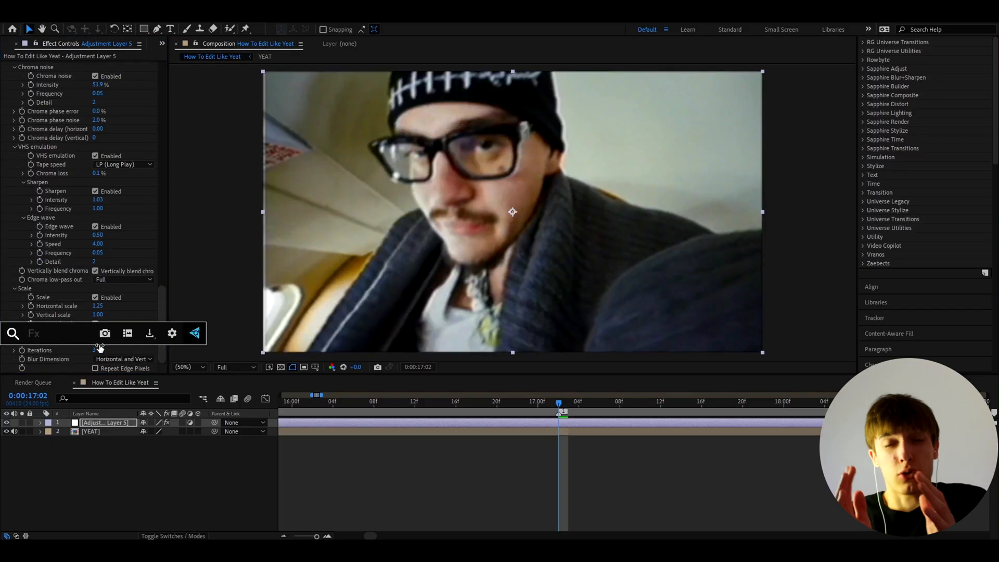
- Add Unsharp Mask at amount 200 and Exposure with gamma correction 1.50
text(uns)
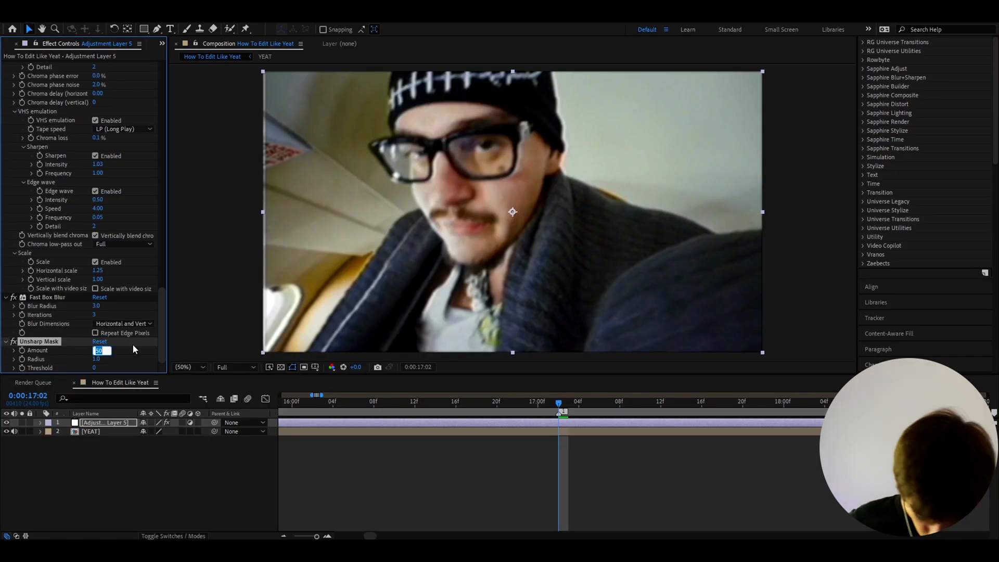
text(200.0)
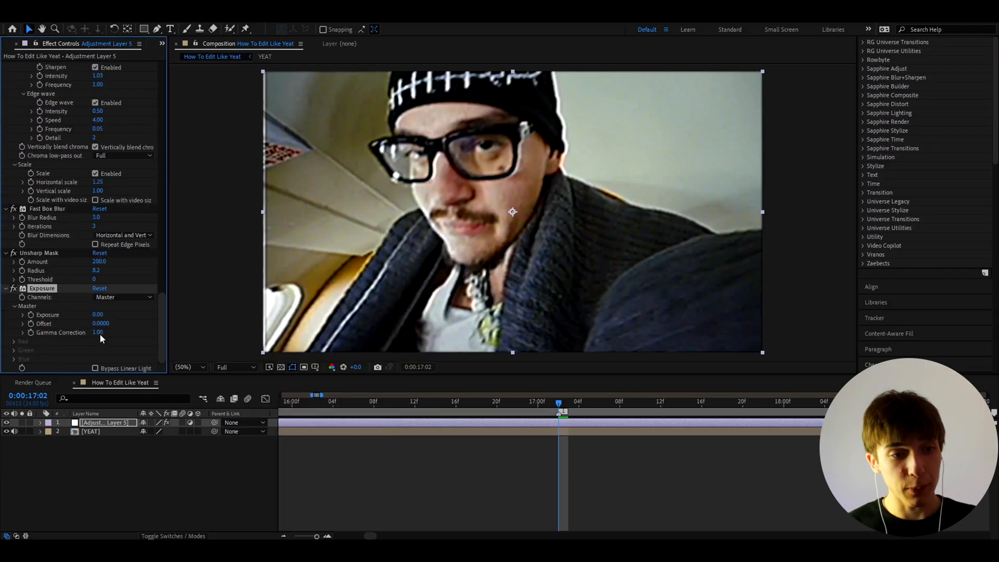
click(99, 332)
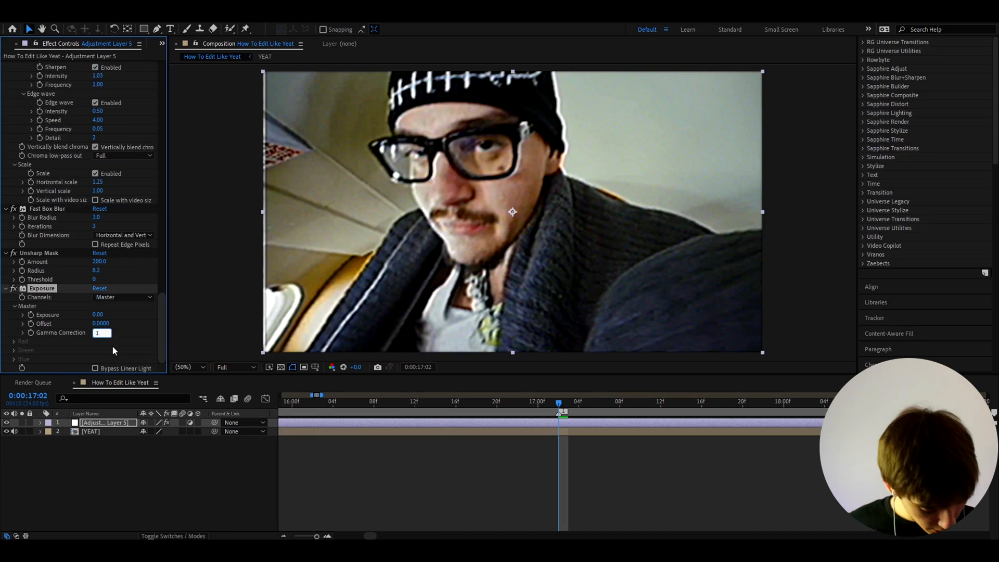
text(1.50)
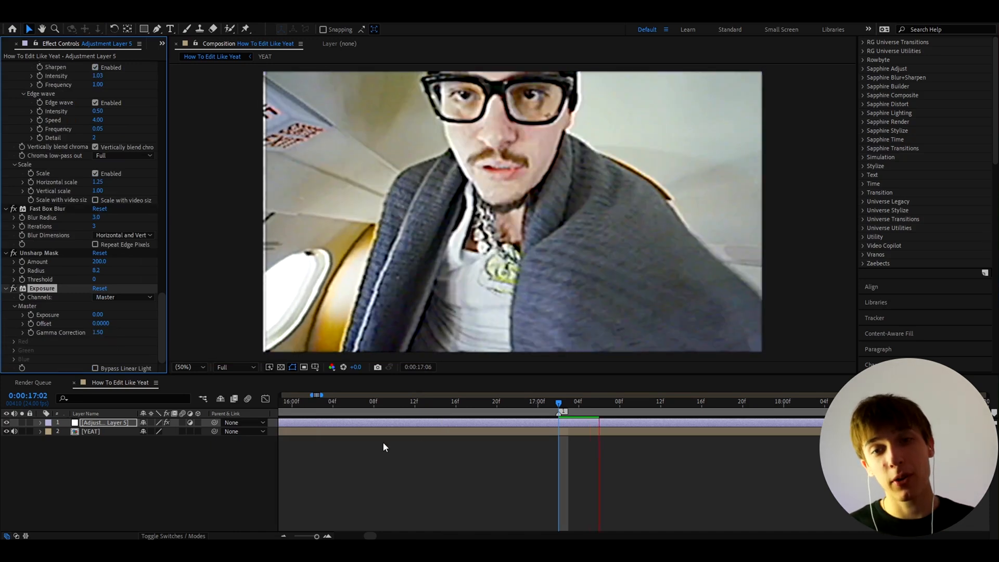
drag(558, 404, 473, 405)
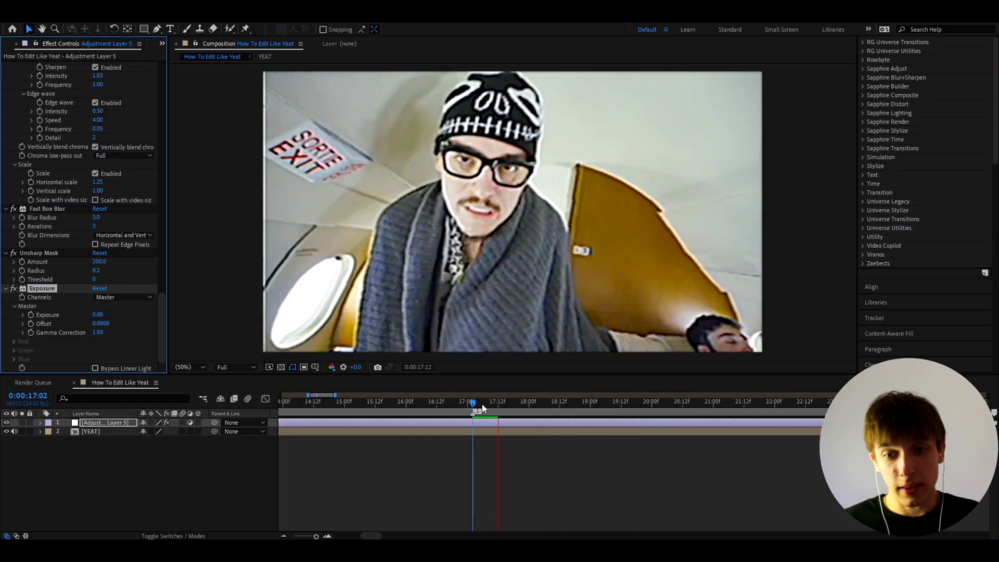
click(531, 401)
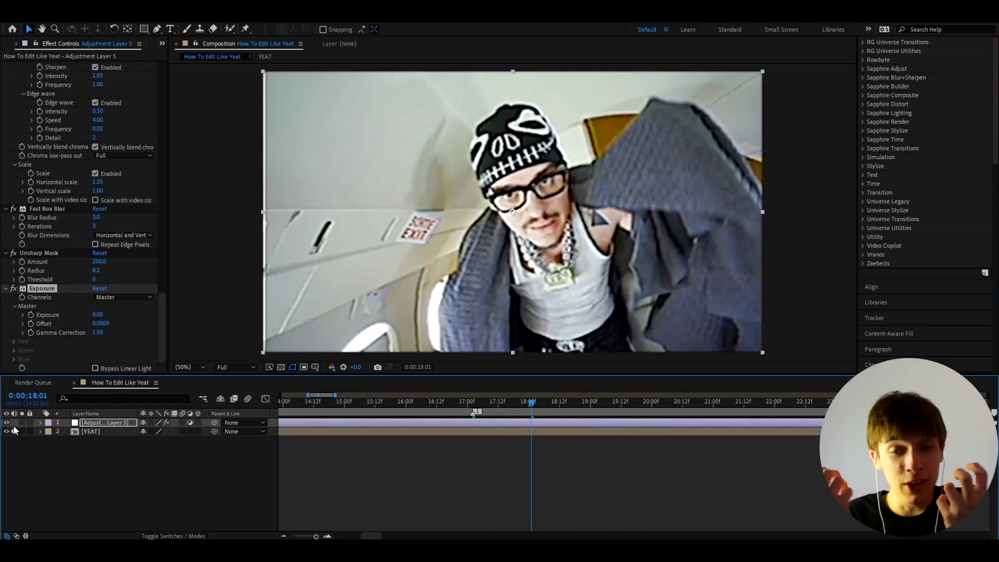
click(475, 401)
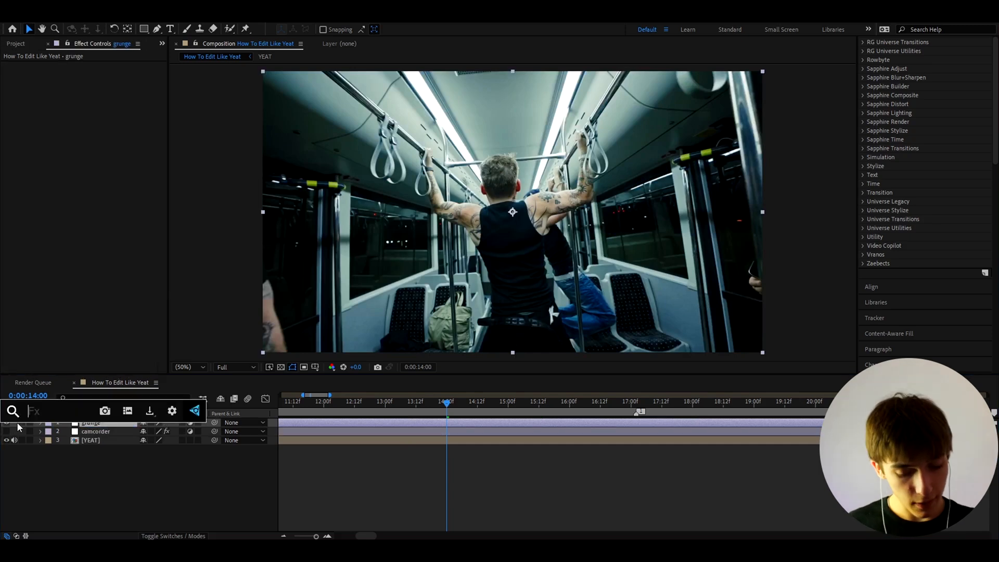
- Apply Hue/Saturation to the grunge layer
text(hu)
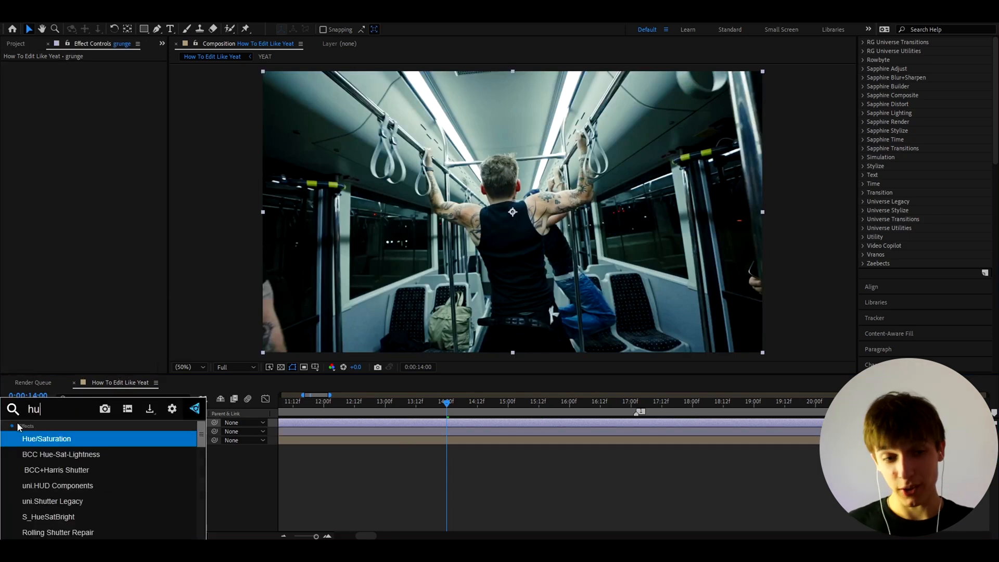
double_click(46, 438)
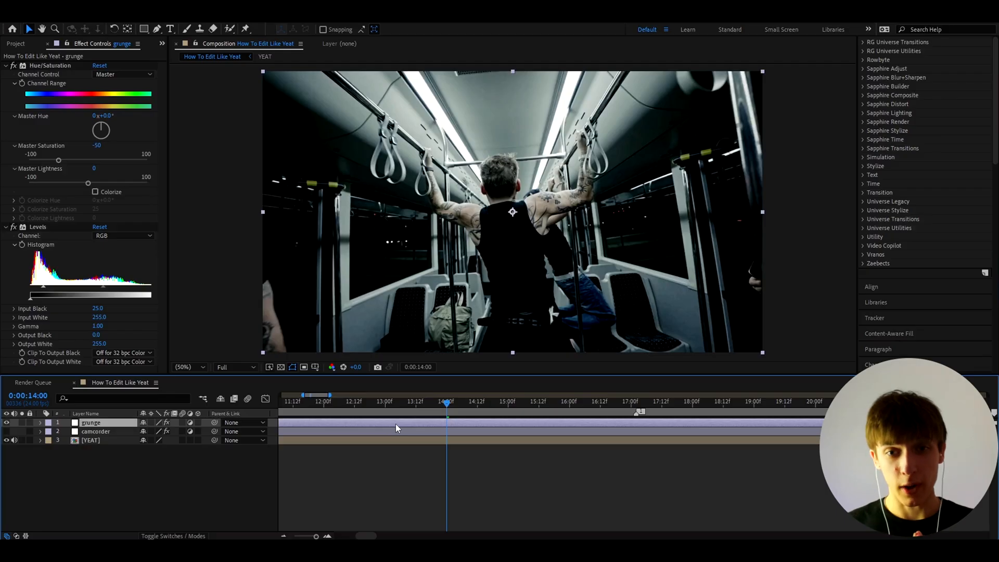
- Apply NTSC-rs to the grunge layer and set snow to zero
text(nt)
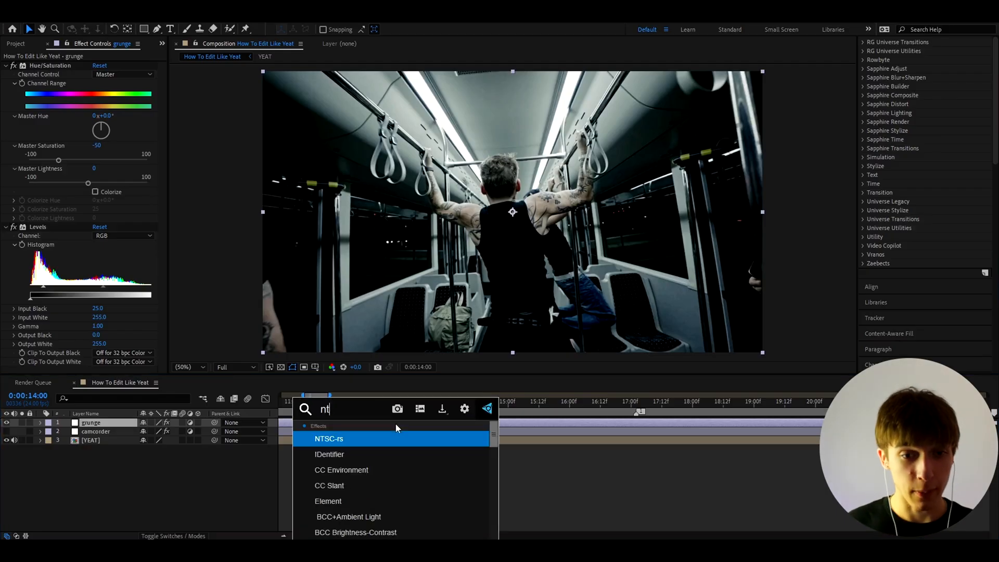
double_click(329, 438)
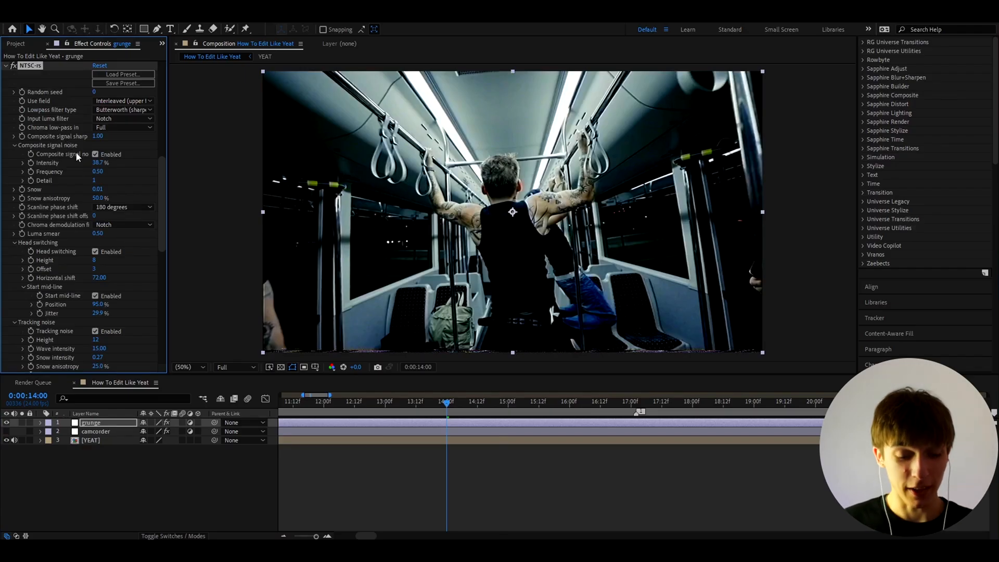
click(102, 136)
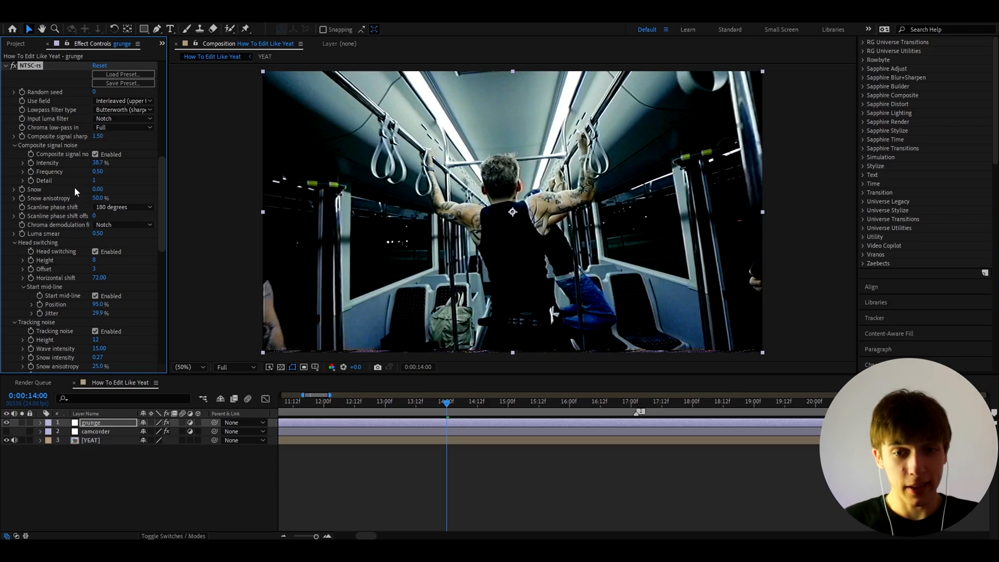
- Set chroma noise intensity to 78.9% and chroma loss to 85%
scroll(down, 3)
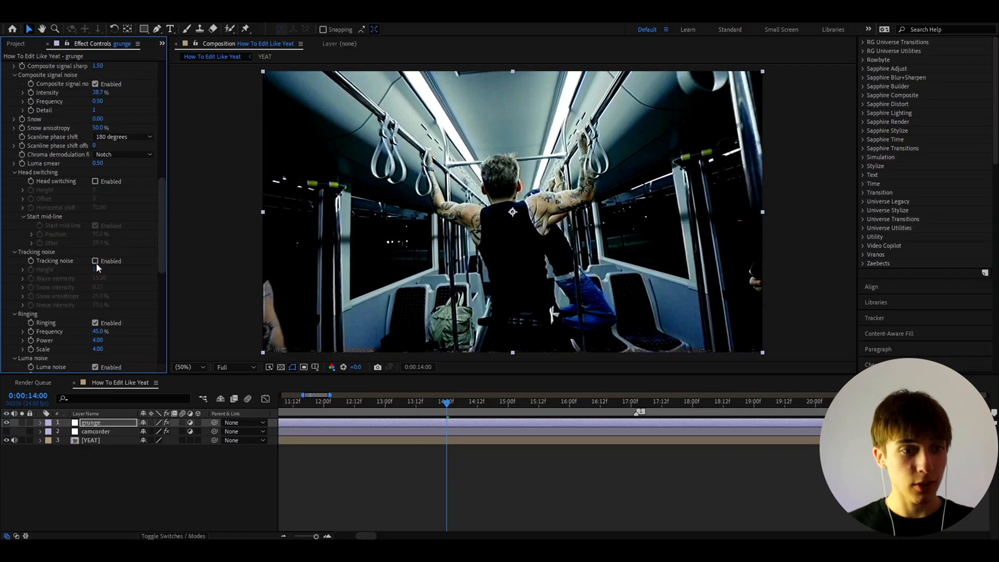
scroll(down, 3)
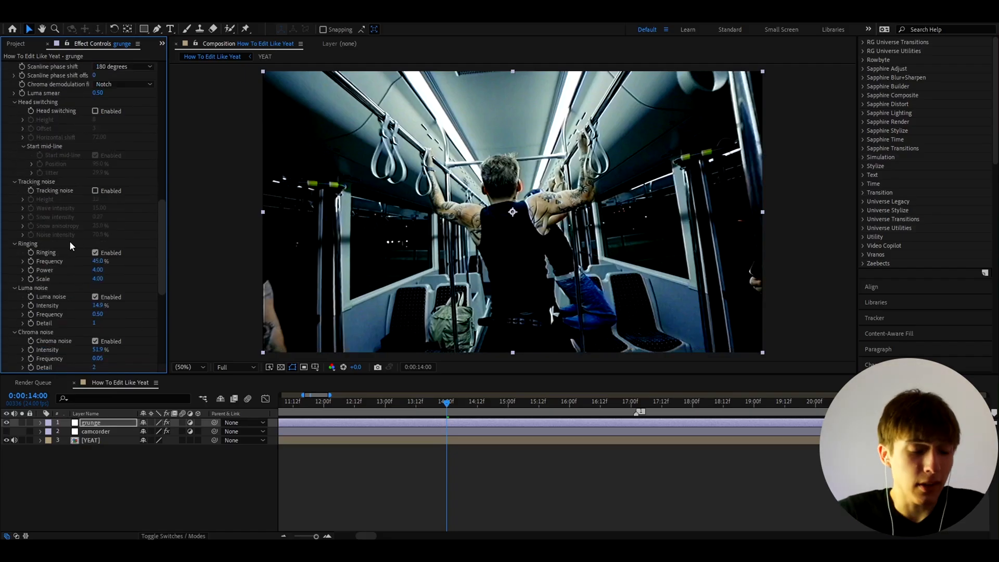
scroll(down, 3)
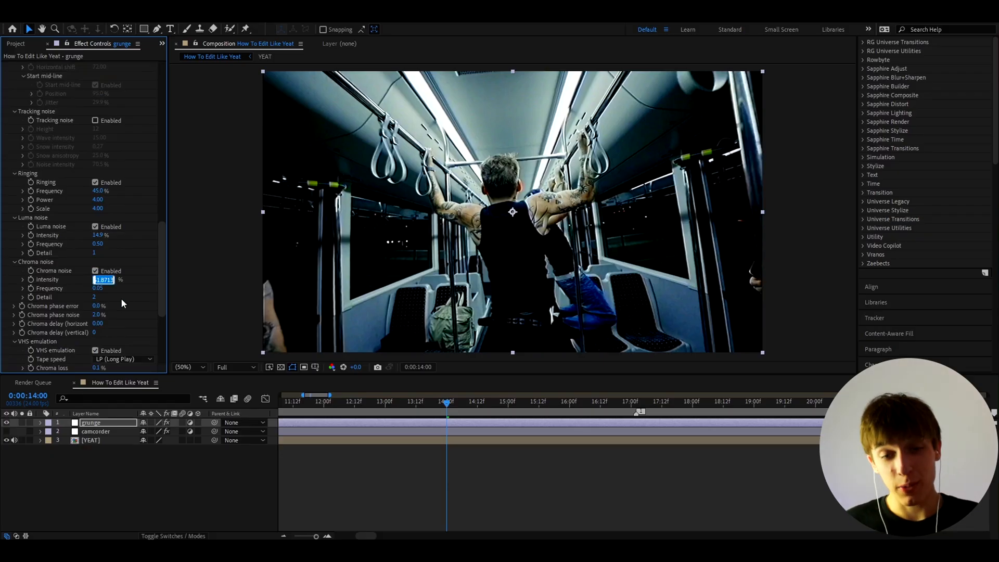
text(78)
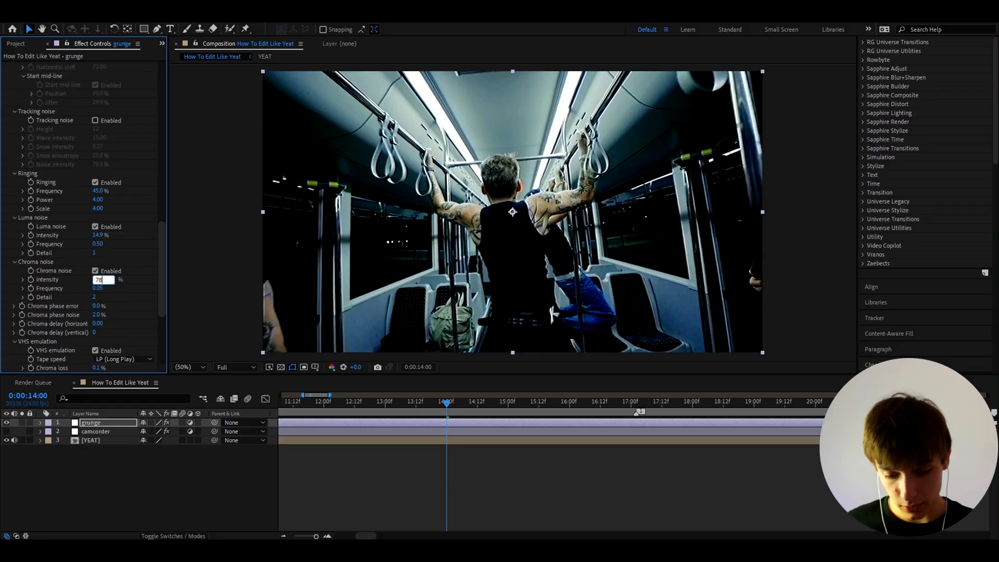
text(78.9 %)
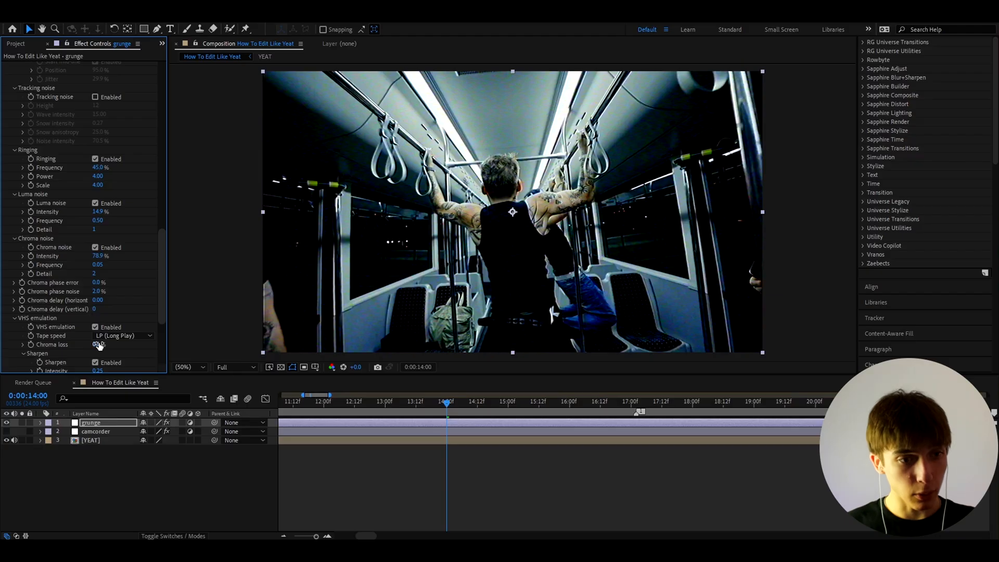
click(99, 344)
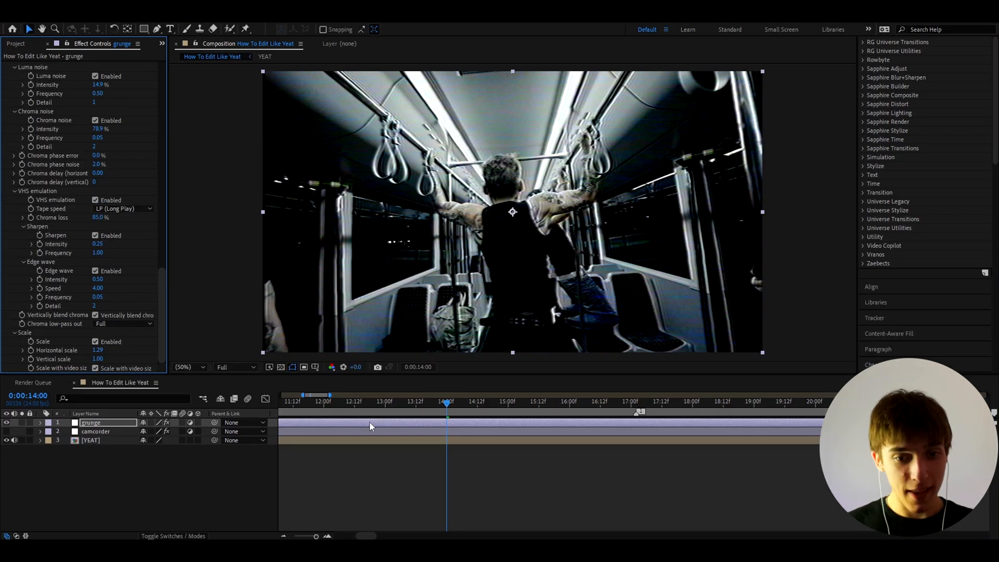
- Add Add Grain in Final Output mode, intensity 3.5, softness 2.1, monochromatic
text(ad)
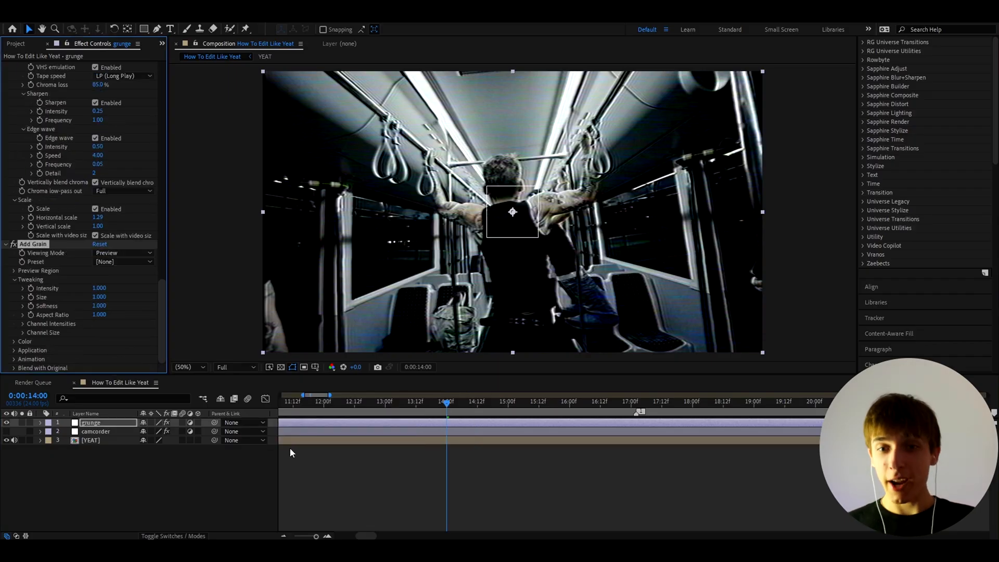
click(123, 252)
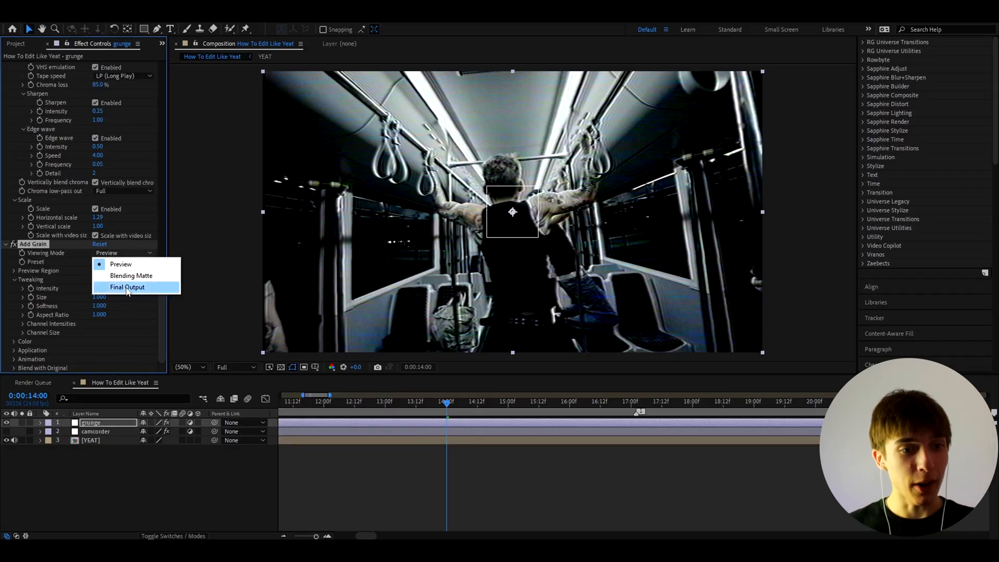
click(127, 286)
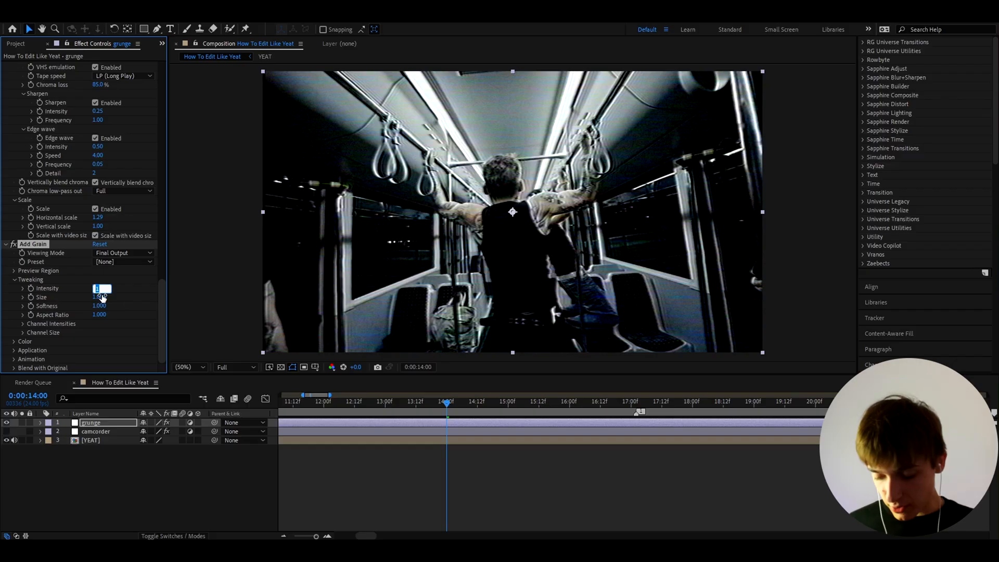
text(3.500)
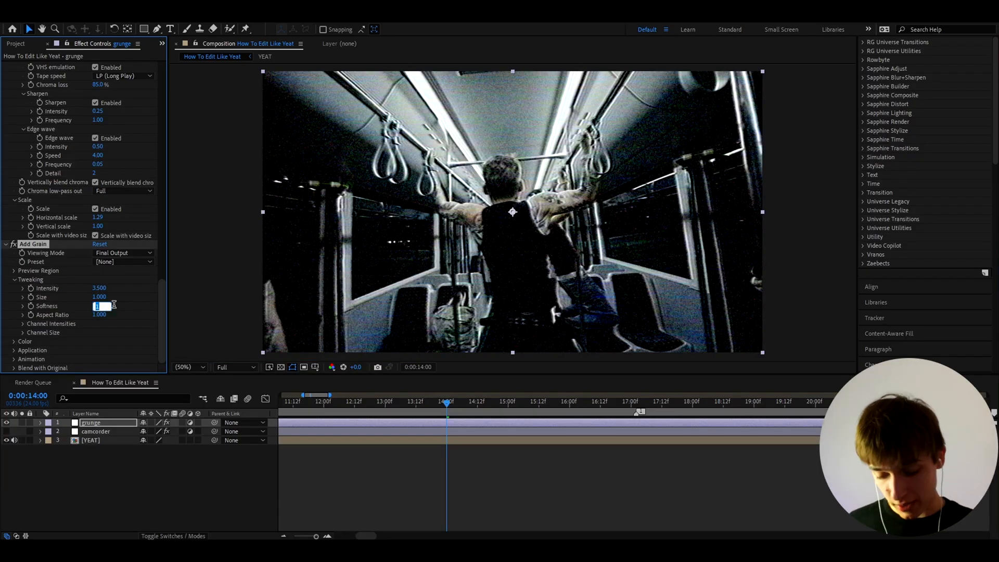
text(2.100)
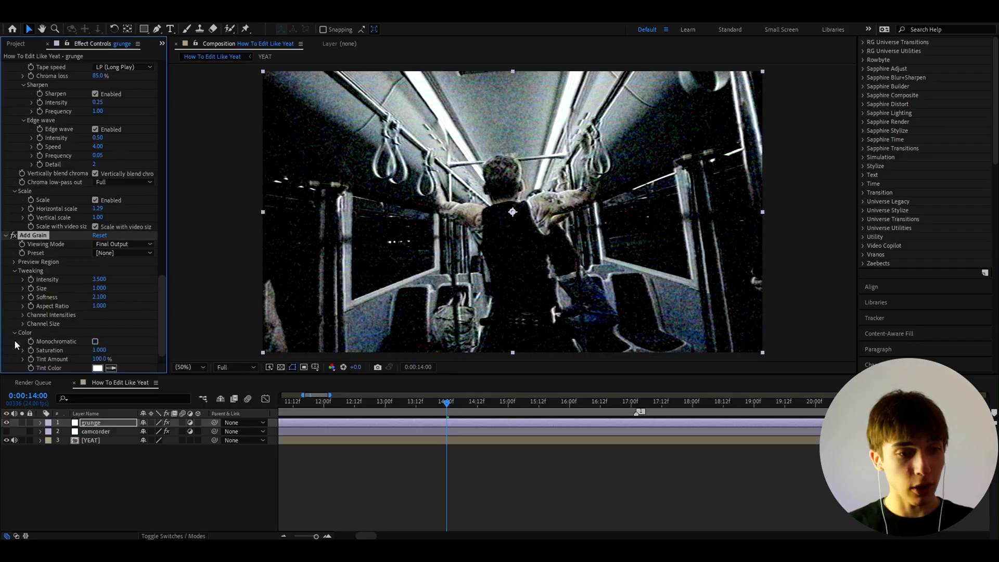
click(95, 342)
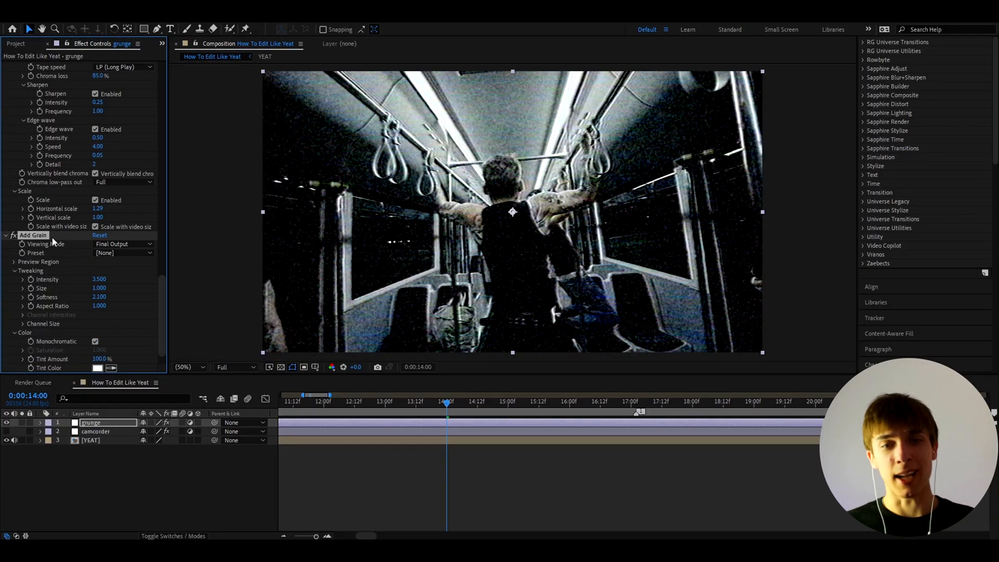
text(fas)
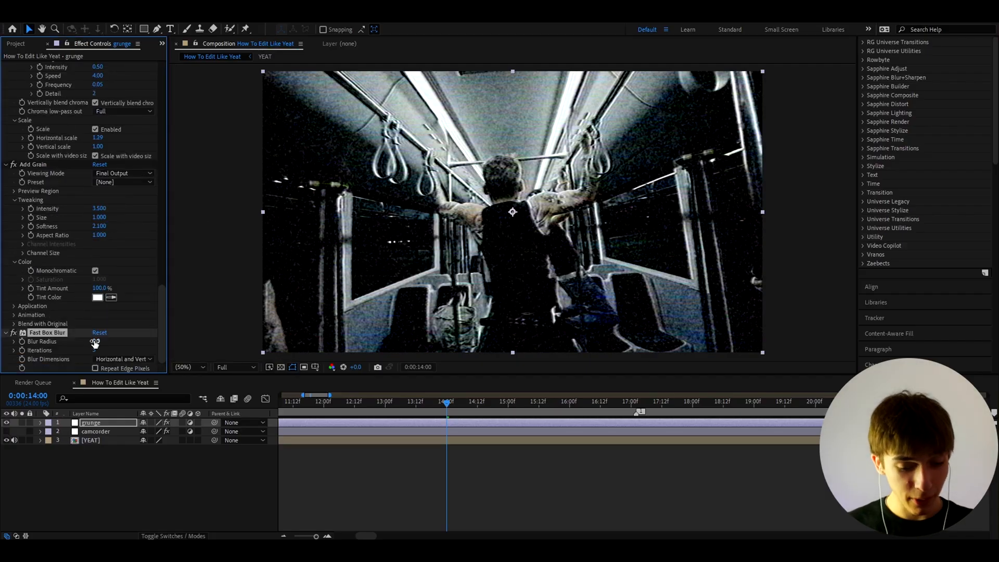
- Set the Fast Box Blur radius to 3 and jump ahead to review the look
click(99, 342)
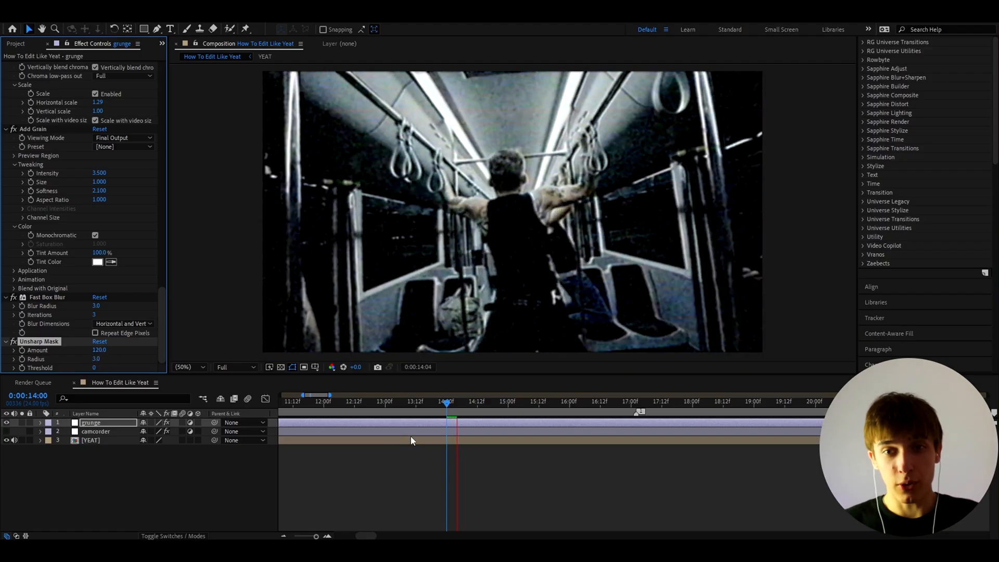
click(445, 395)
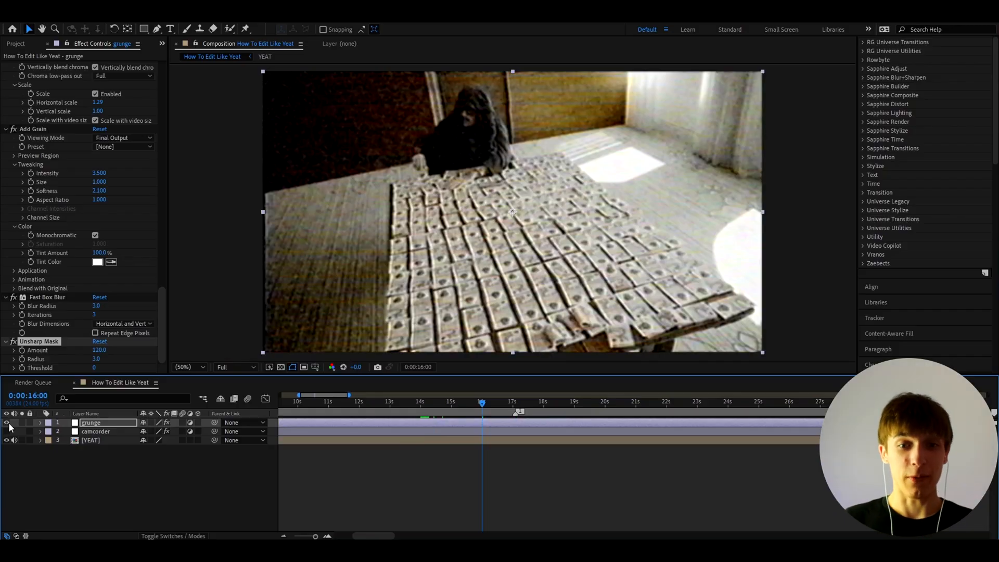
- Keyframe the flash layer's Exposure effect: Exposure 3.00, Gamma 1.80, then Exposure 1.10 earlier
click(456, 401)
text(flash)
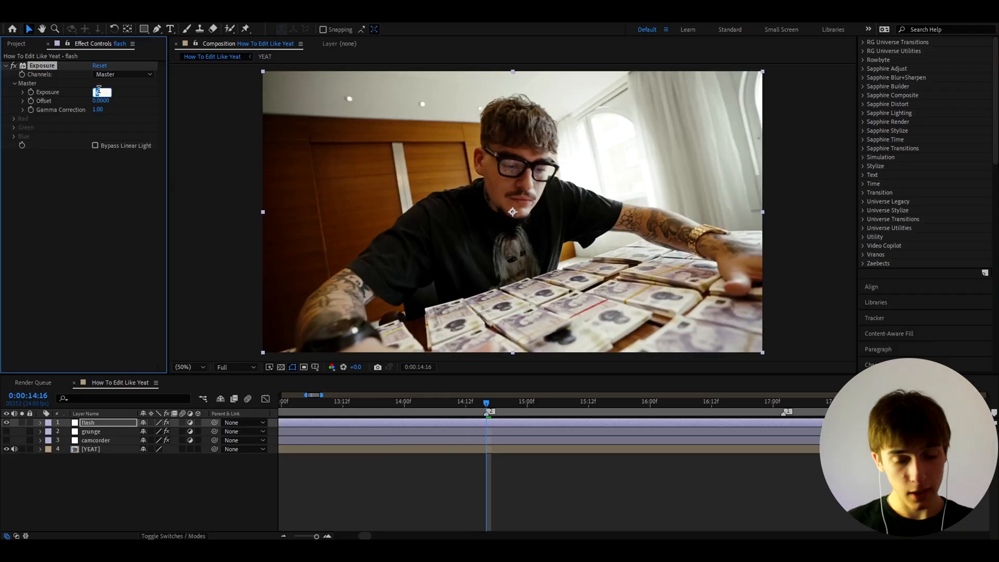
text(3.00)
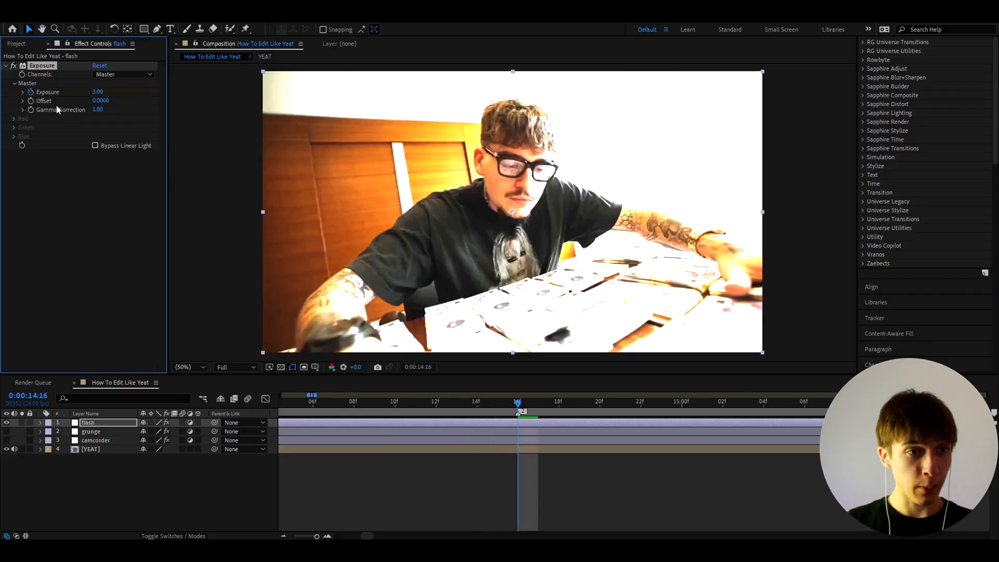
click(101, 110)
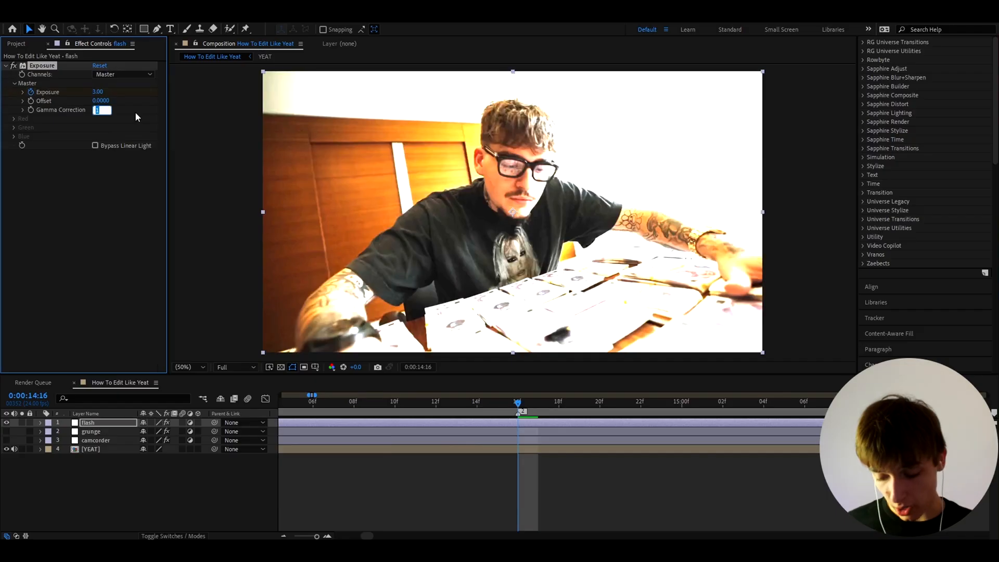
text(1.80)
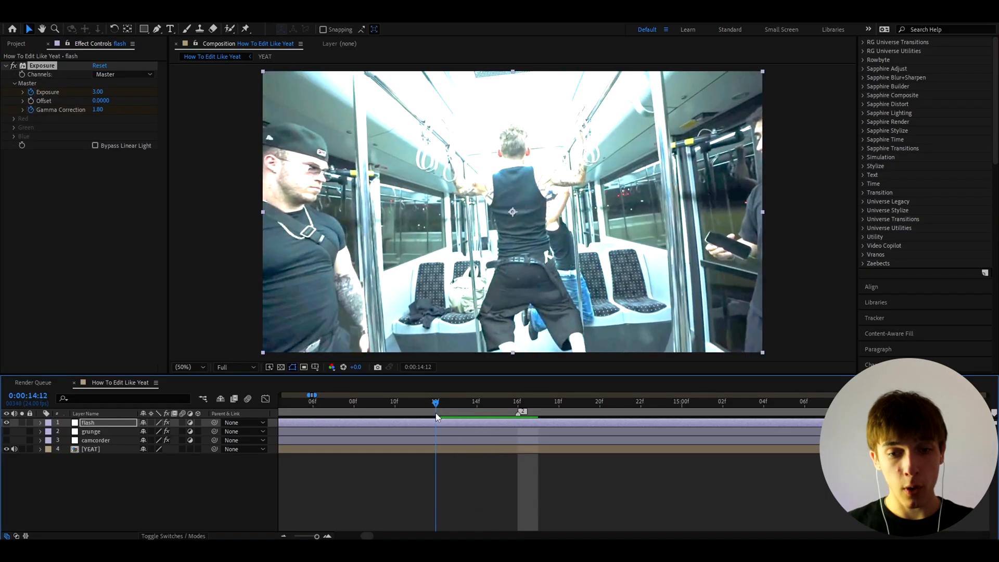
double_click(97, 92)
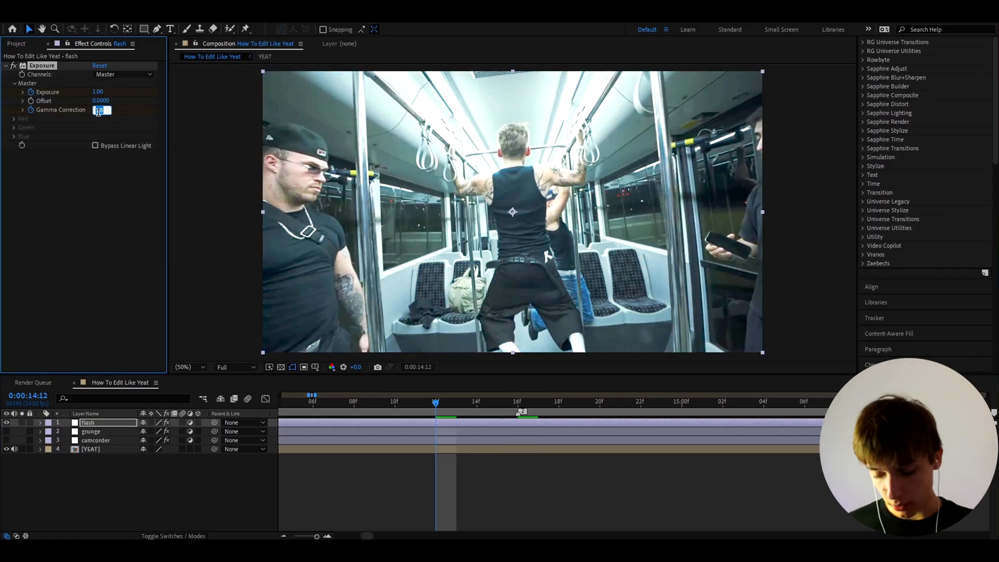
text(1.10)
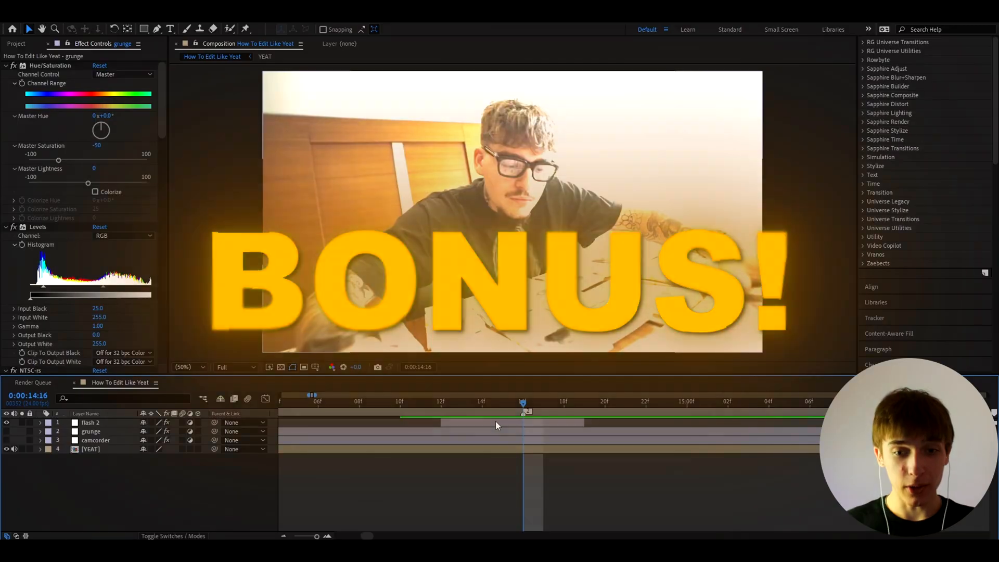
- Select the flash 2 layer so the new adjustment layer lands above it
click(89, 422)
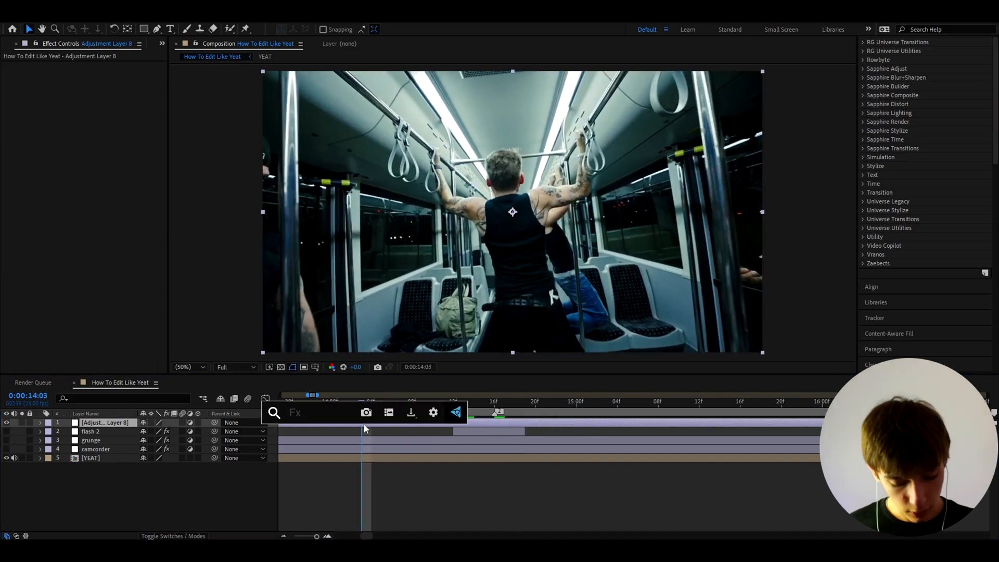
- Apply CC Radial Blur to the new adjustment layer and edit its keyframed Amount
text(cc radi)
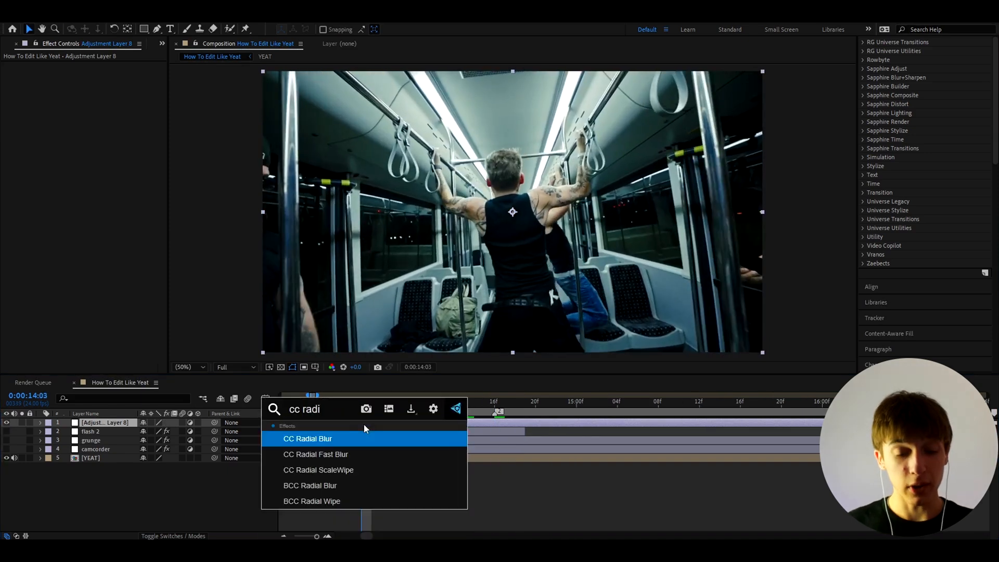
double_click(307, 437)
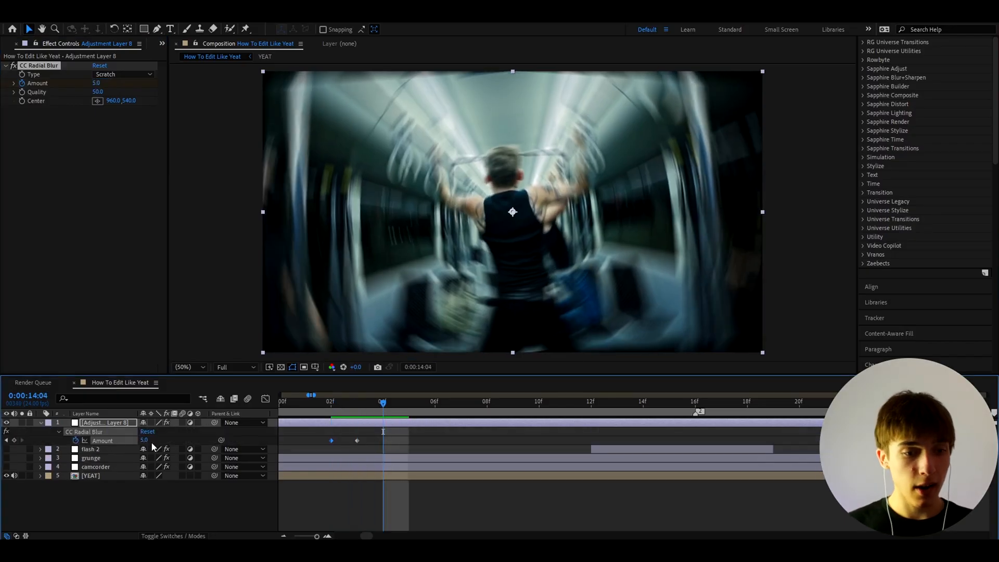
double_click(146, 440)
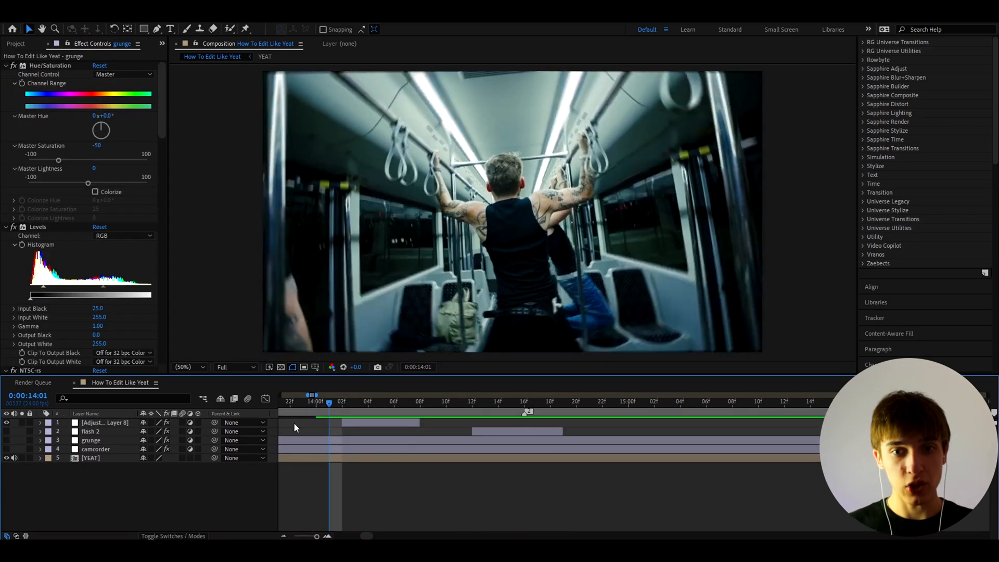
- Inspect the camcorder layer, then the shake adjustment layer's S_Shake and CC Radial Blur
click(95, 448)
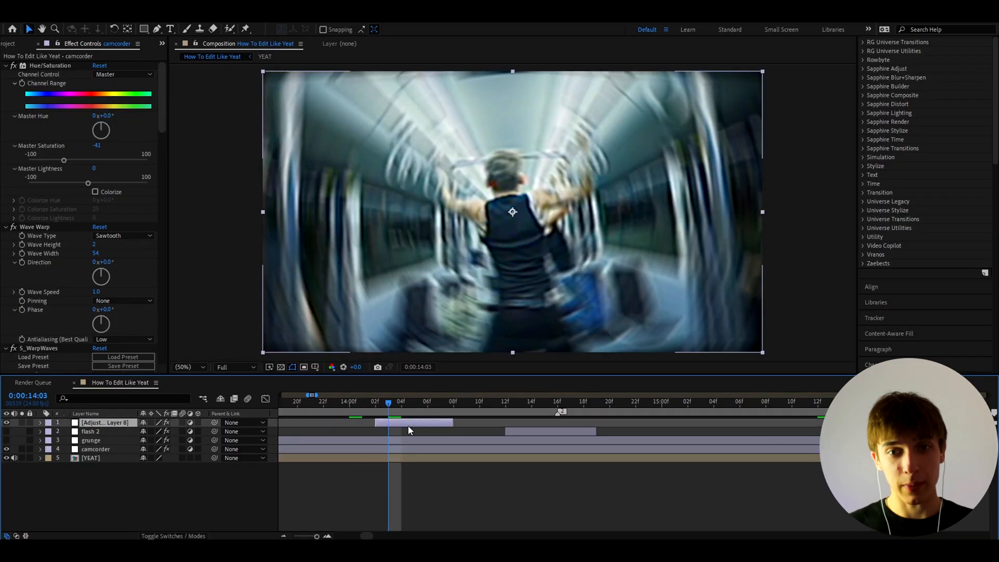
click(104, 422)
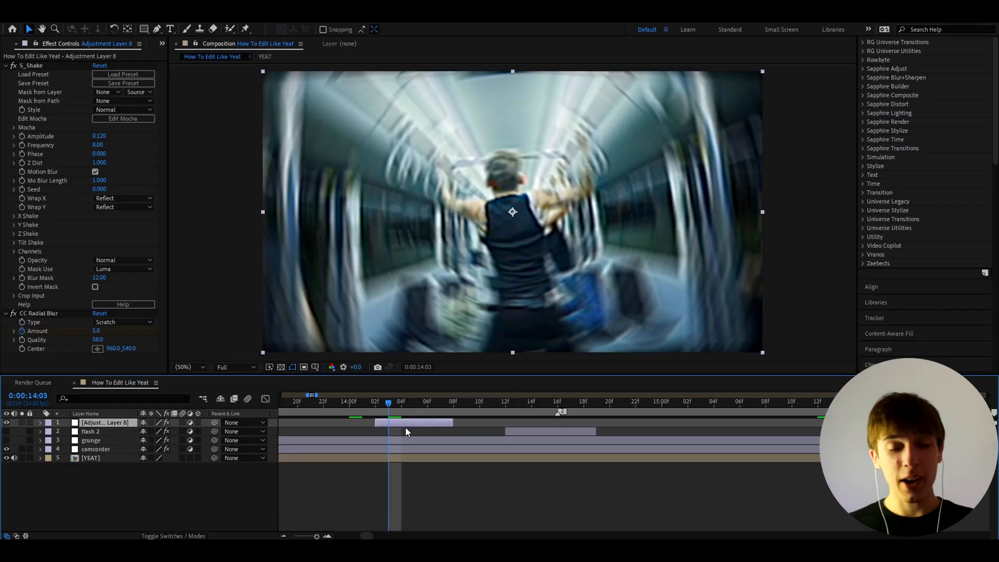